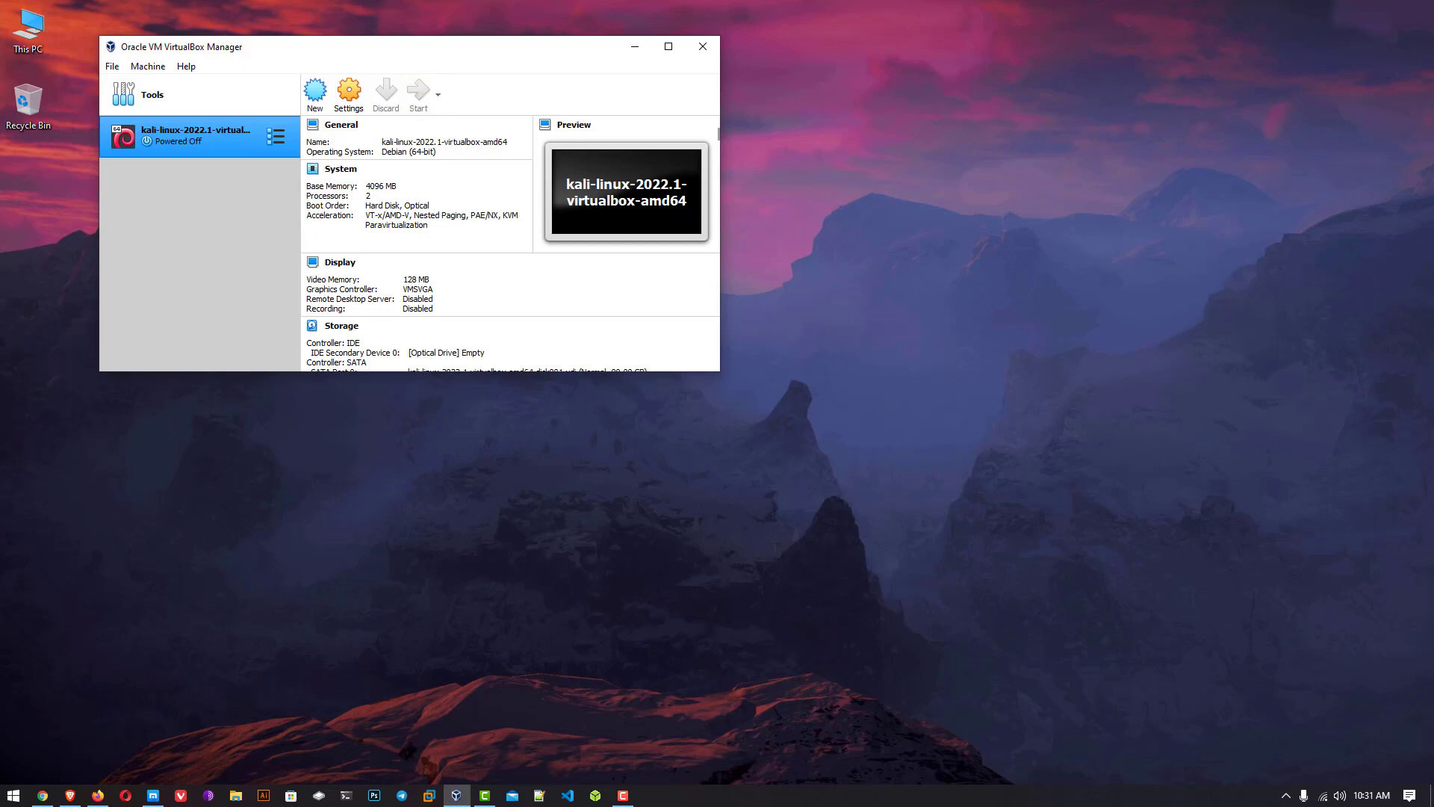
Step: Close the VirtualBox Manager window, leaving the desktop with the downloaded Kali file
{"action": "left_click", "coordinate": [417, 91]}
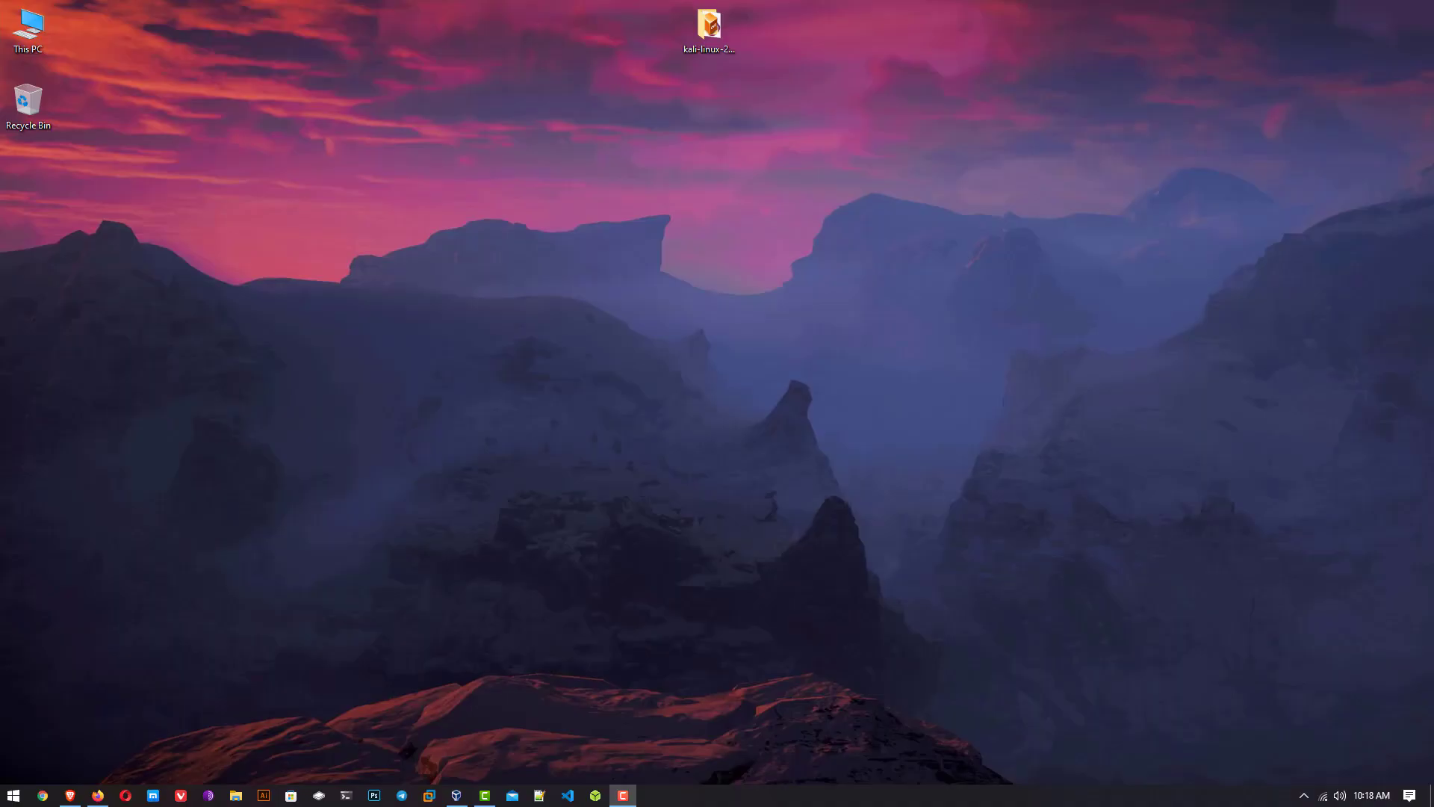
Step: Navigate kali.org's Get Kali page to the Virtual Machines section with the 64-bit VirtualBox image
{"action": "left_click", "coordinate": [96, 794]}
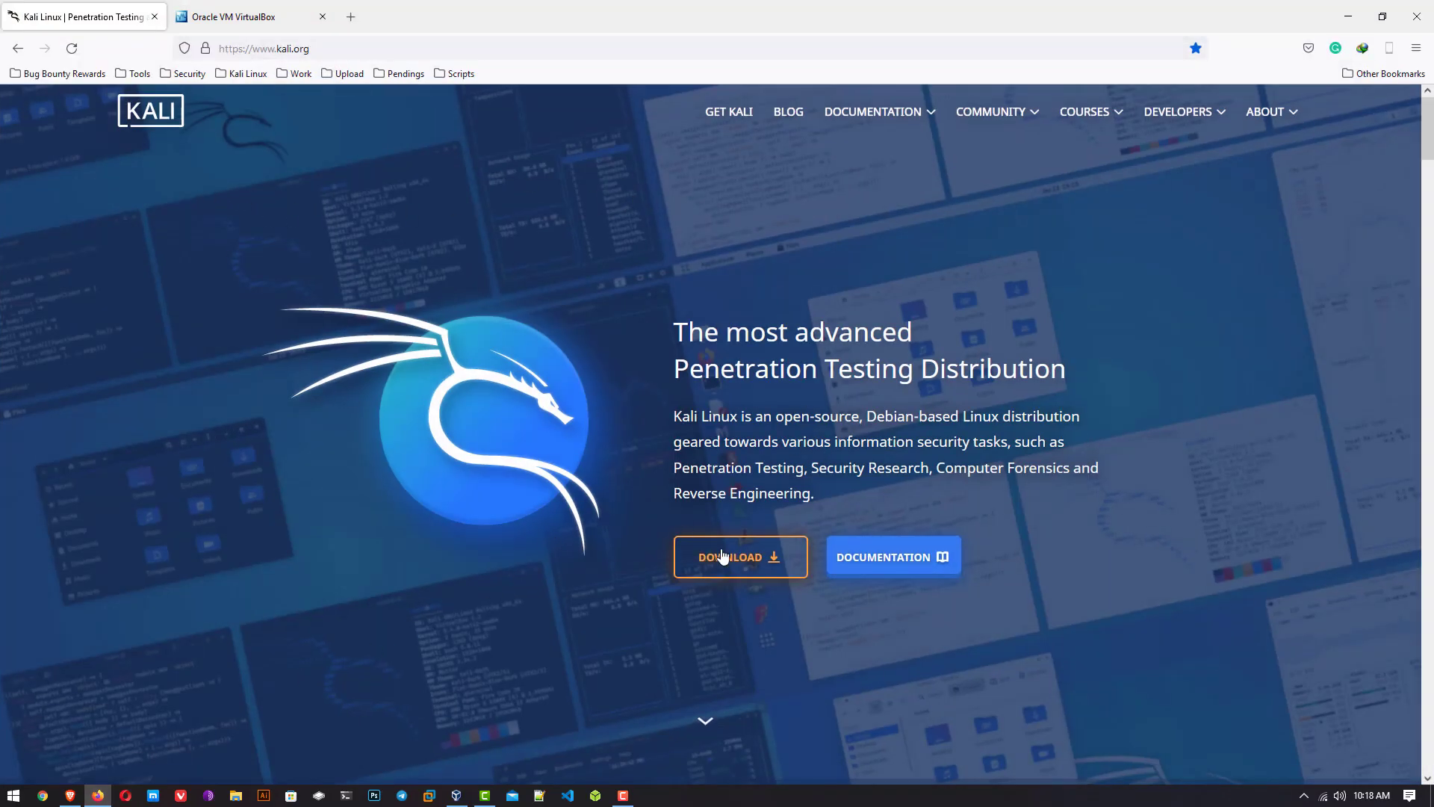
{"action": "left_click", "coordinate": [739, 556]}
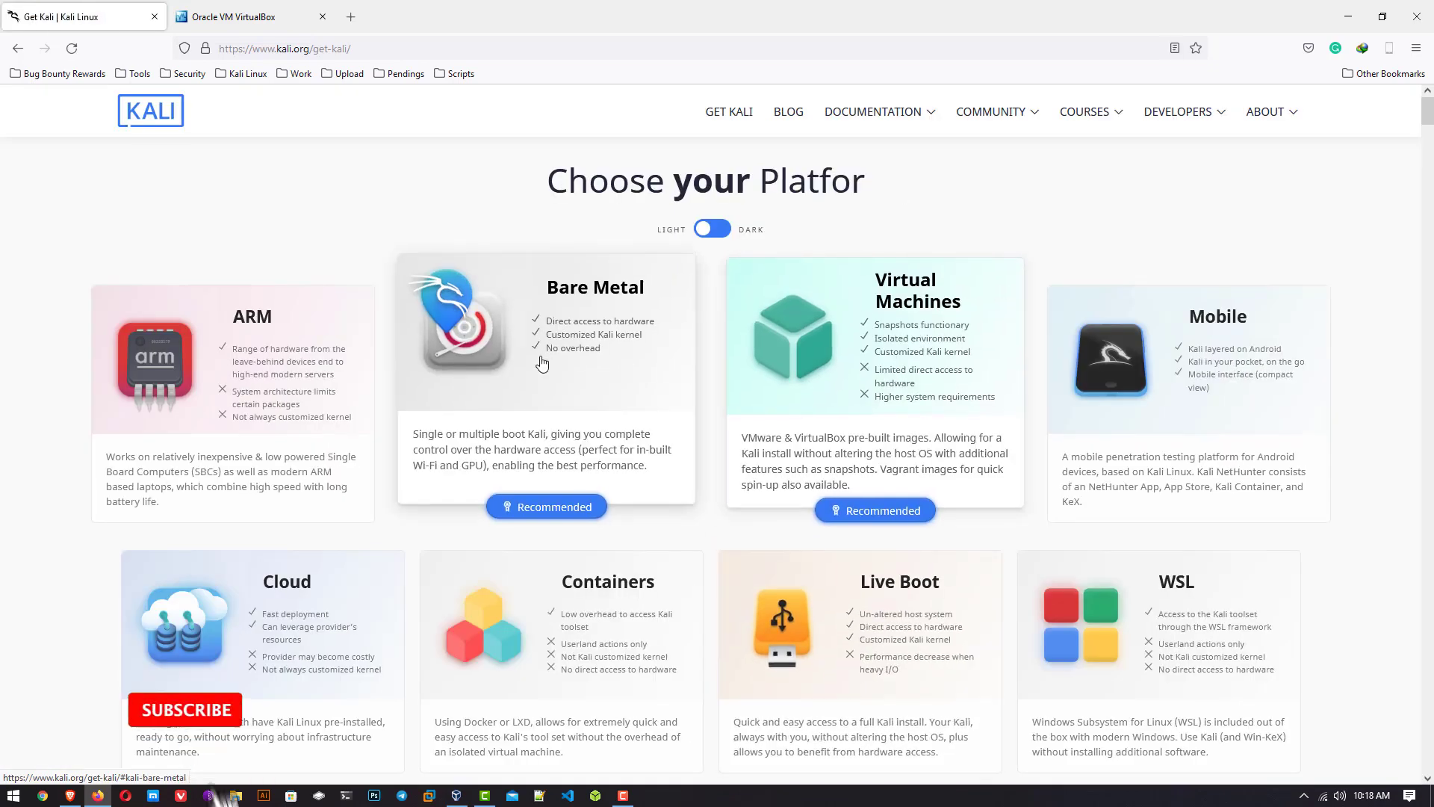
{"action": "left_click", "coordinate": [185, 709]}
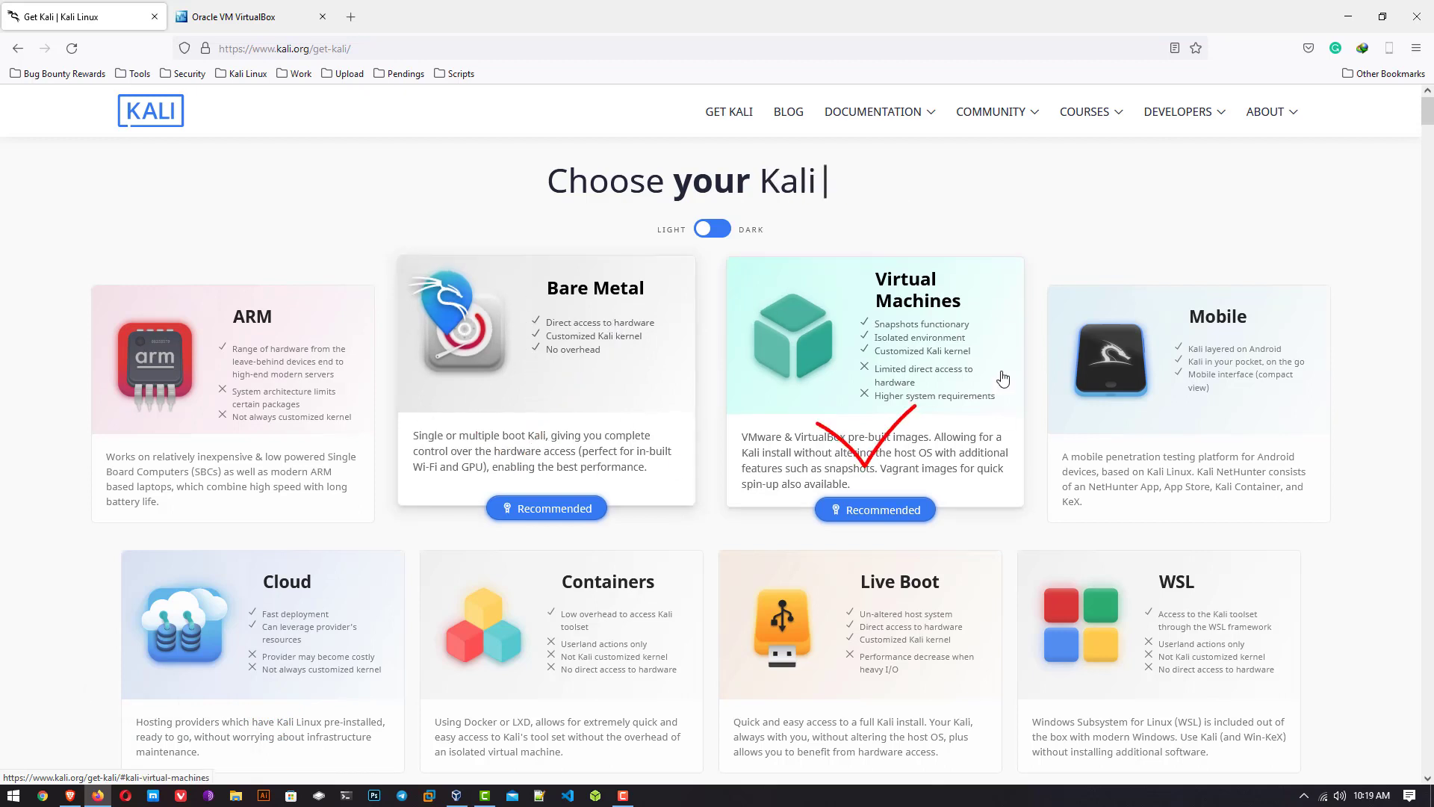
{"action": "left_click", "coordinate": [874, 510]}
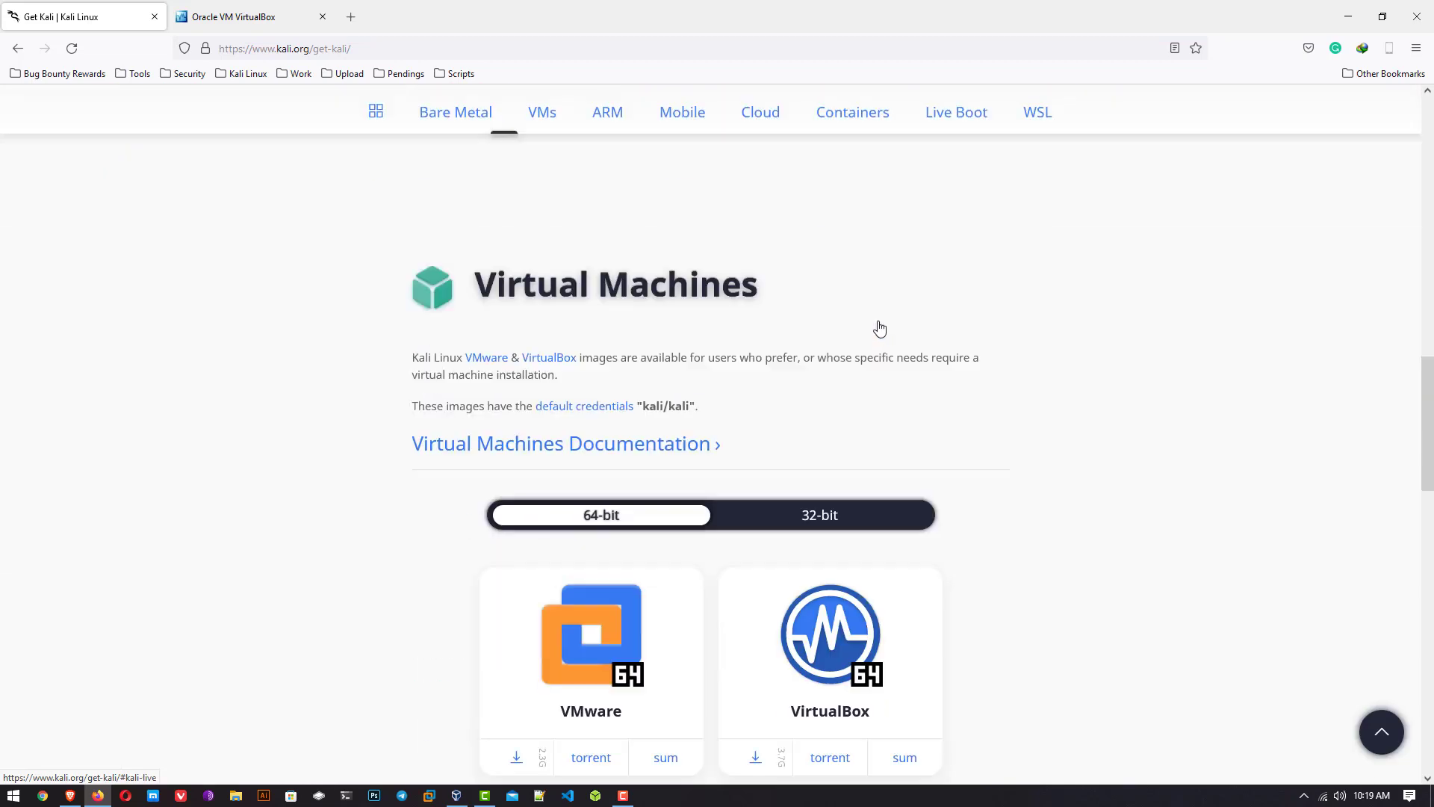
{"action": "scroll", "scroll_direction": "down", "scroll_amount": 3}
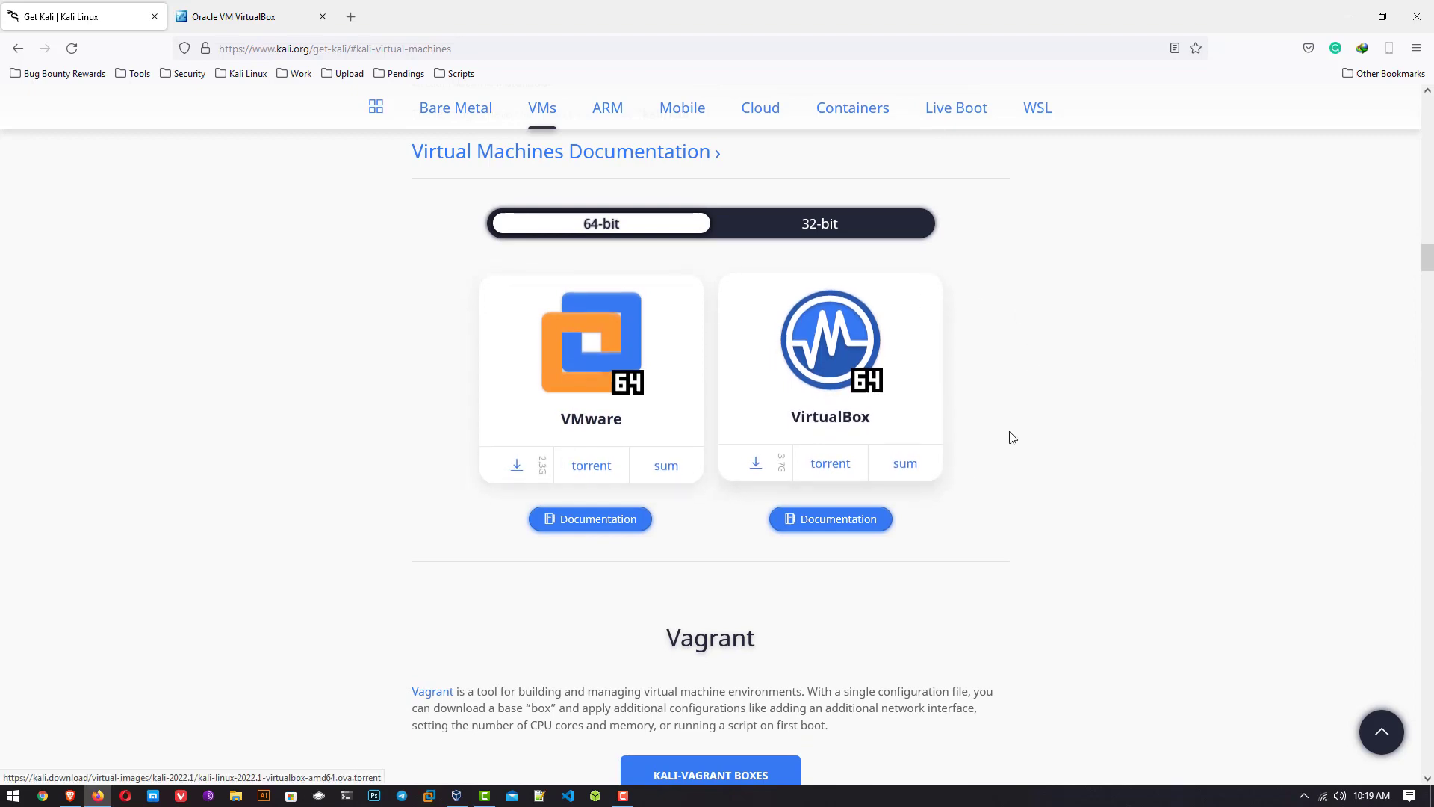
{"action": "mouse_move", "coordinate": [837, 301]}
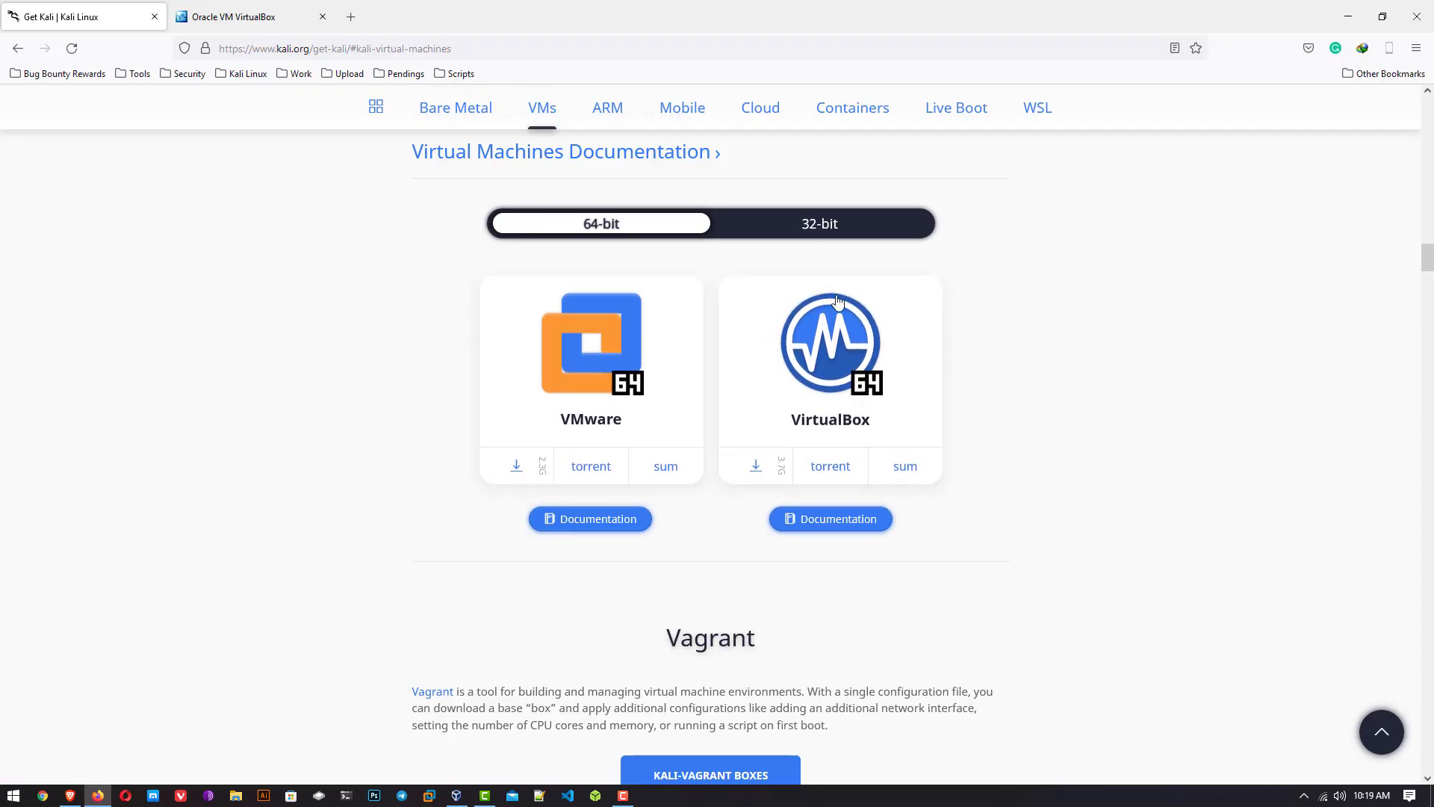
{"action": "mouse_move", "coordinate": [1031, 336]}
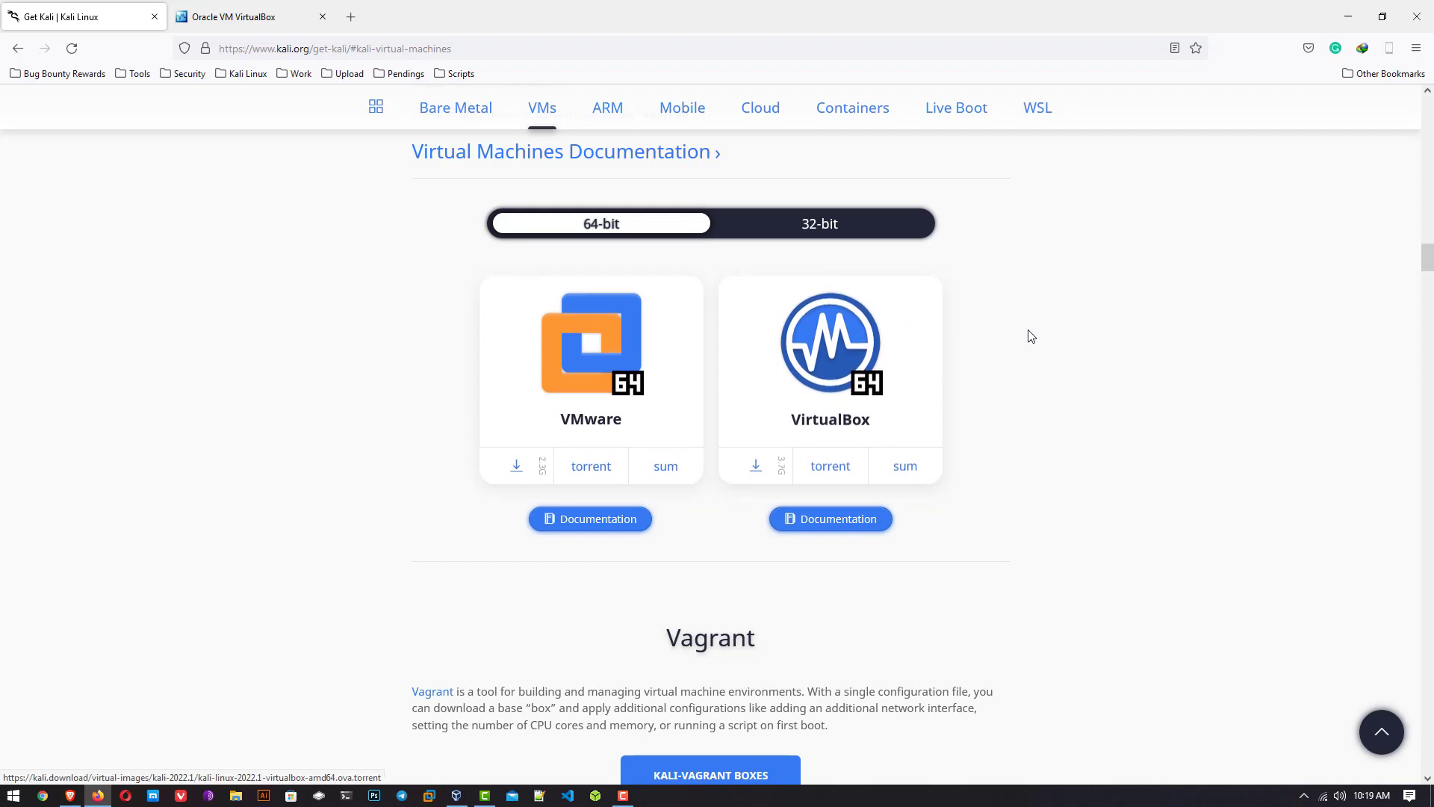
{"action": "mouse_move", "coordinate": [737, 445]}
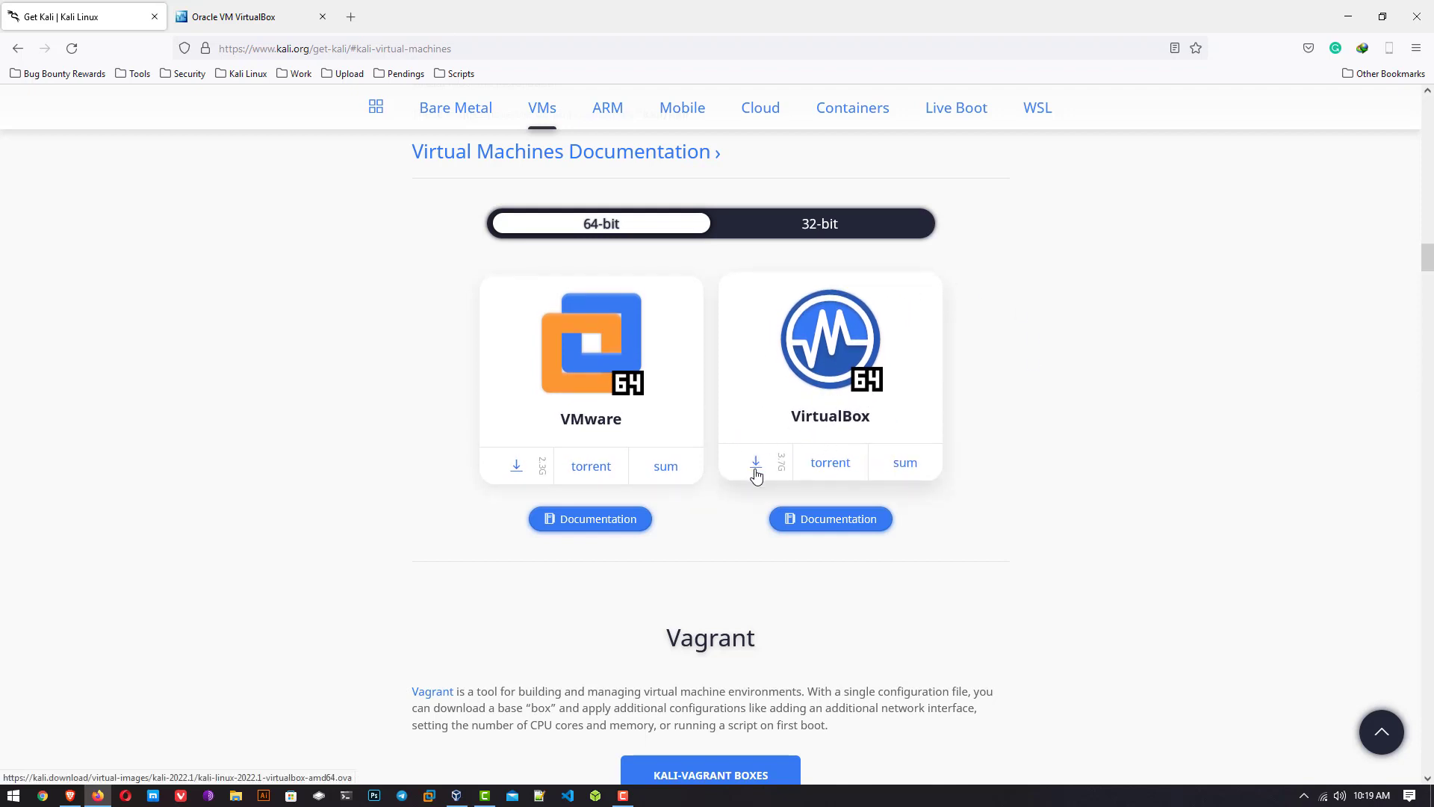
{"action": "mouse_move", "coordinate": [839, 502]}
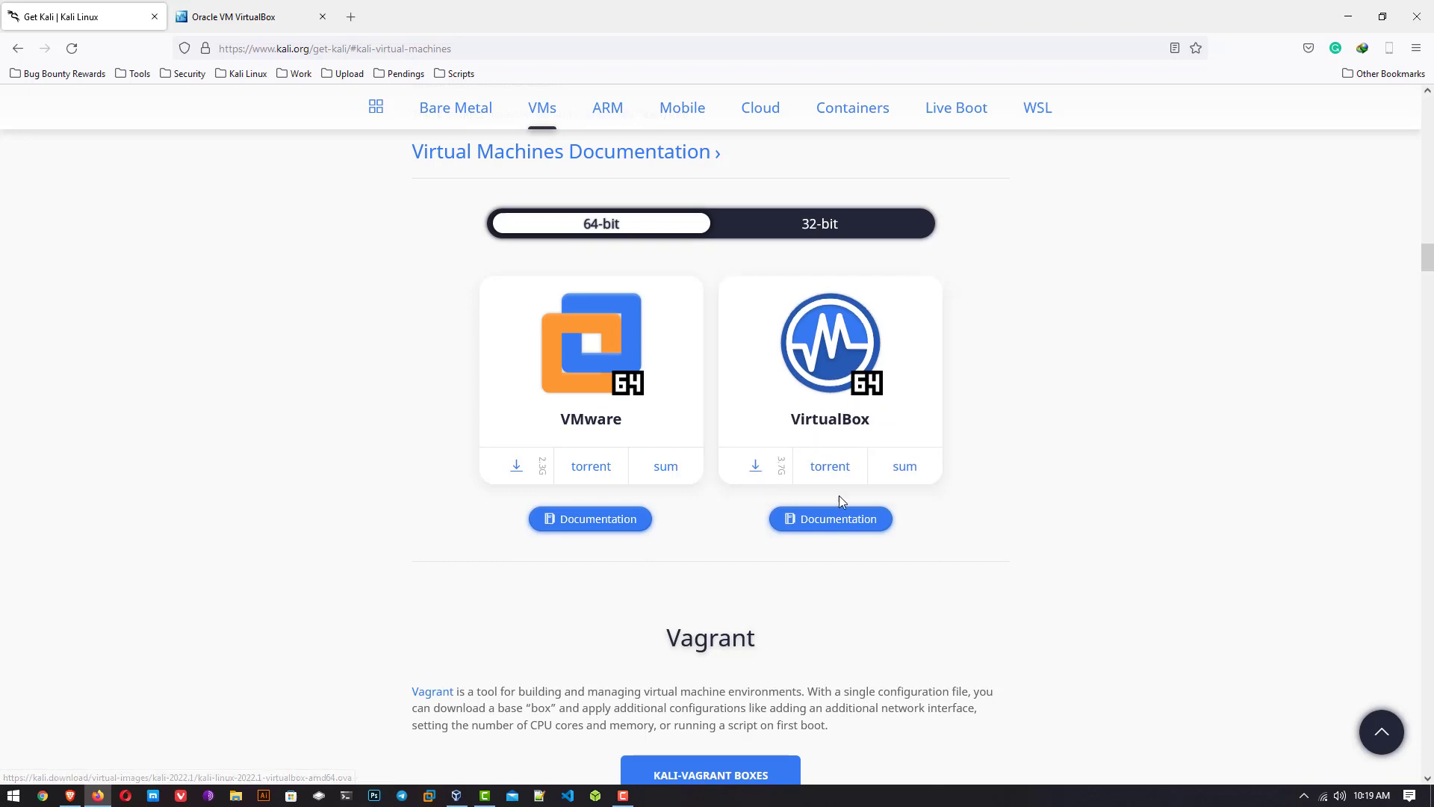
{"action": "mouse_move", "coordinate": [806, 602]}
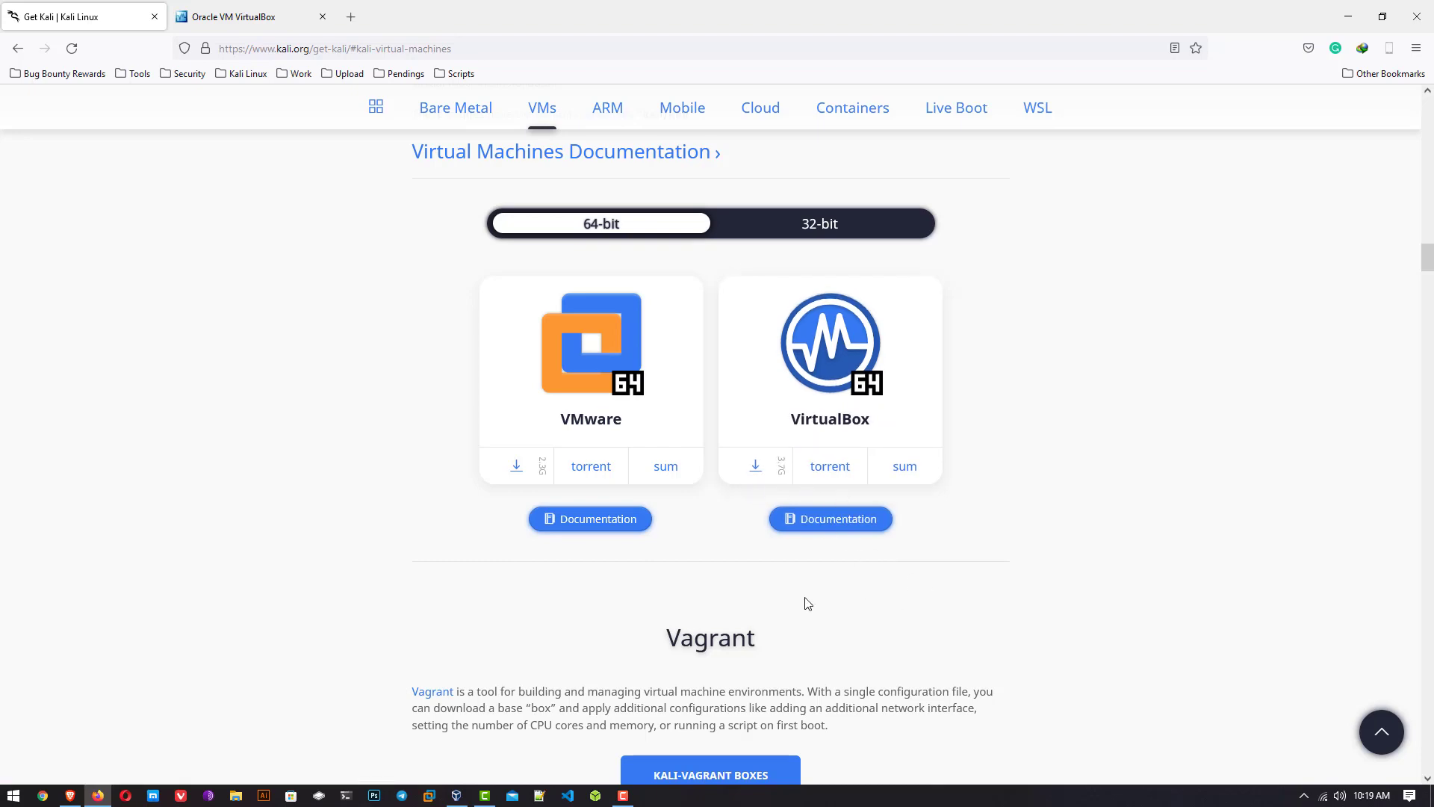
Step: View the VirtualBox 6.1 download home page, then minimize the browser to reveal the Kali OVA folder
{"action": "left_click", "coordinate": [246, 17]}
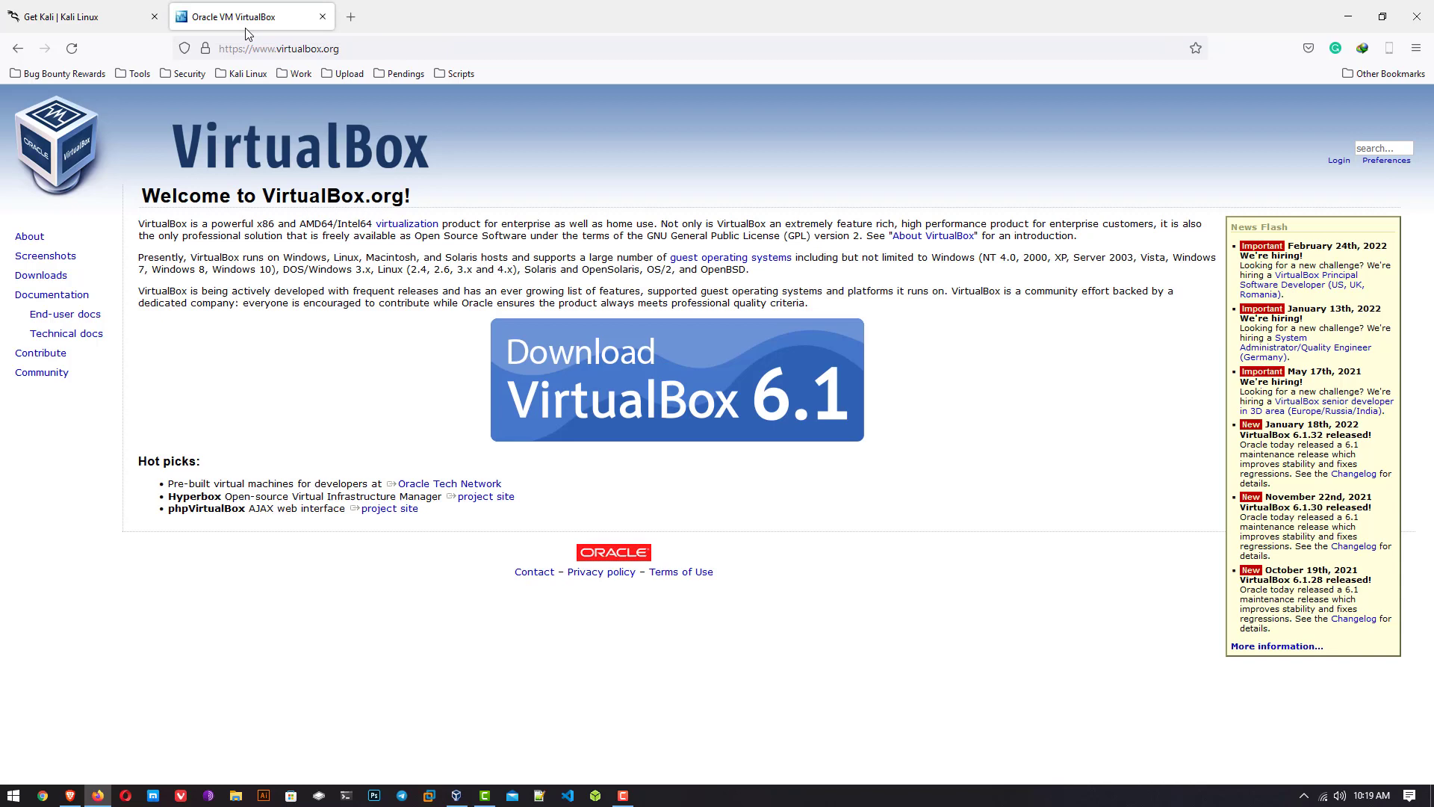
{"action": "mouse_move", "coordinate": [732, 373]}
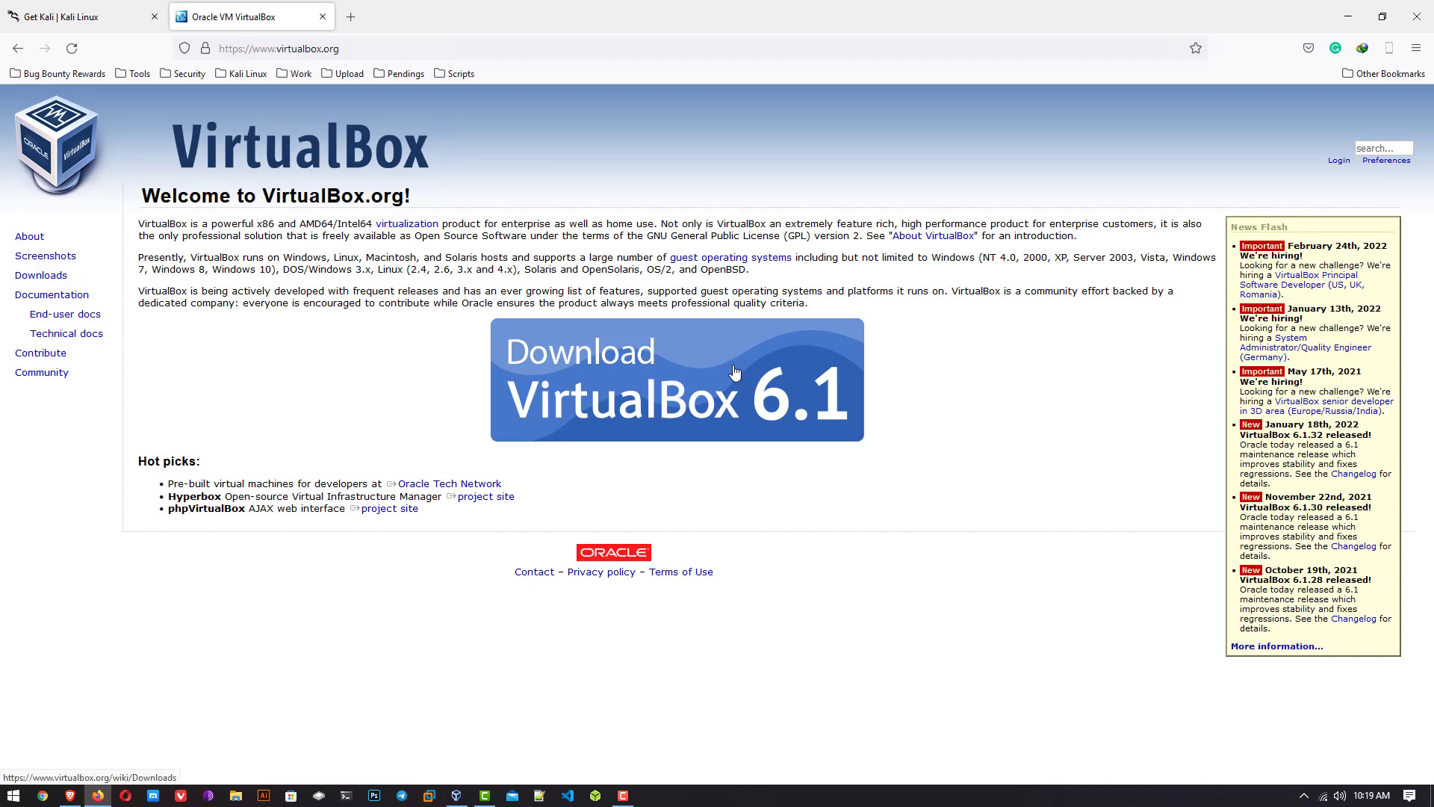
{"action": "mouse_move", "coordinate": [828, 413]}
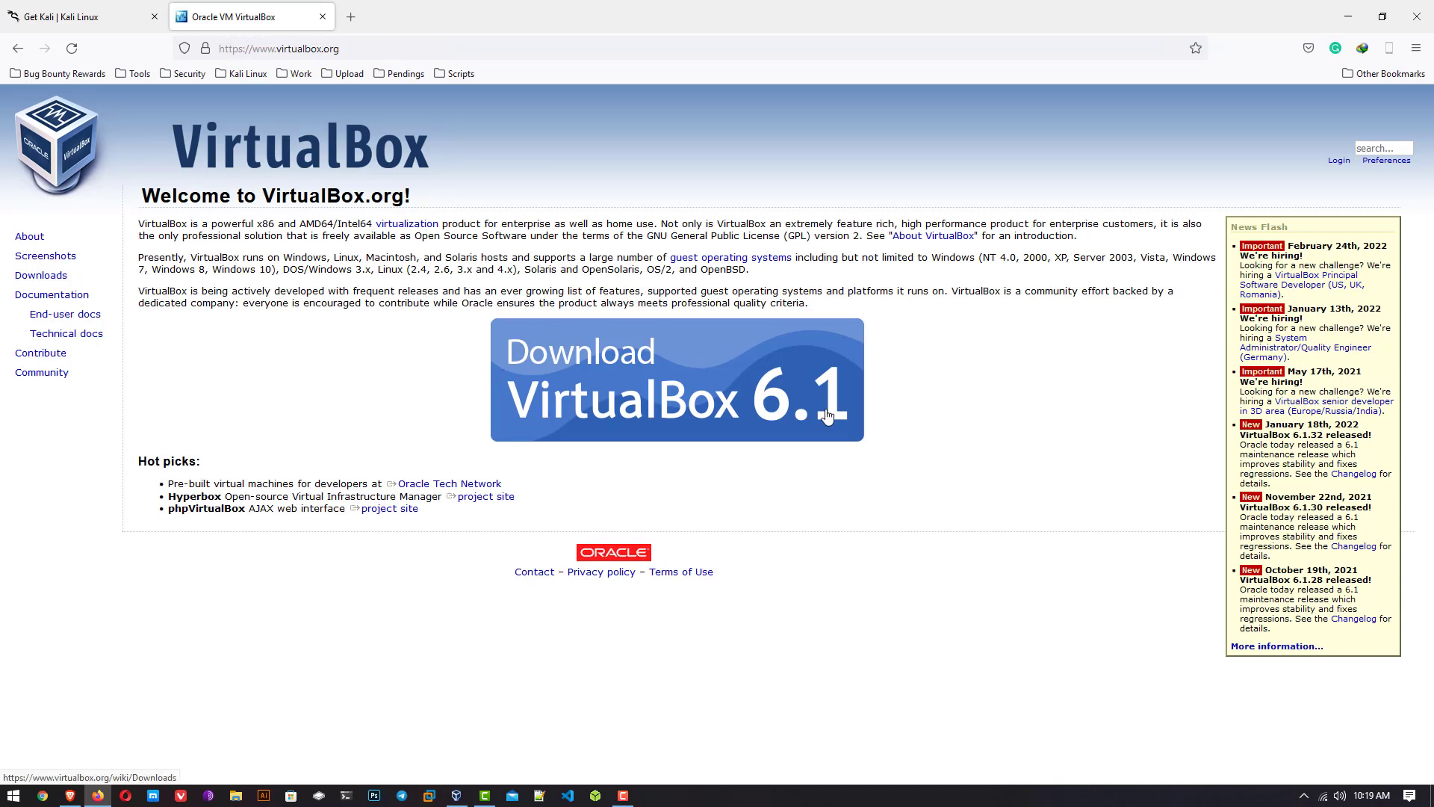
{"action": "mouse_move", "coordinate": [606, 409]}
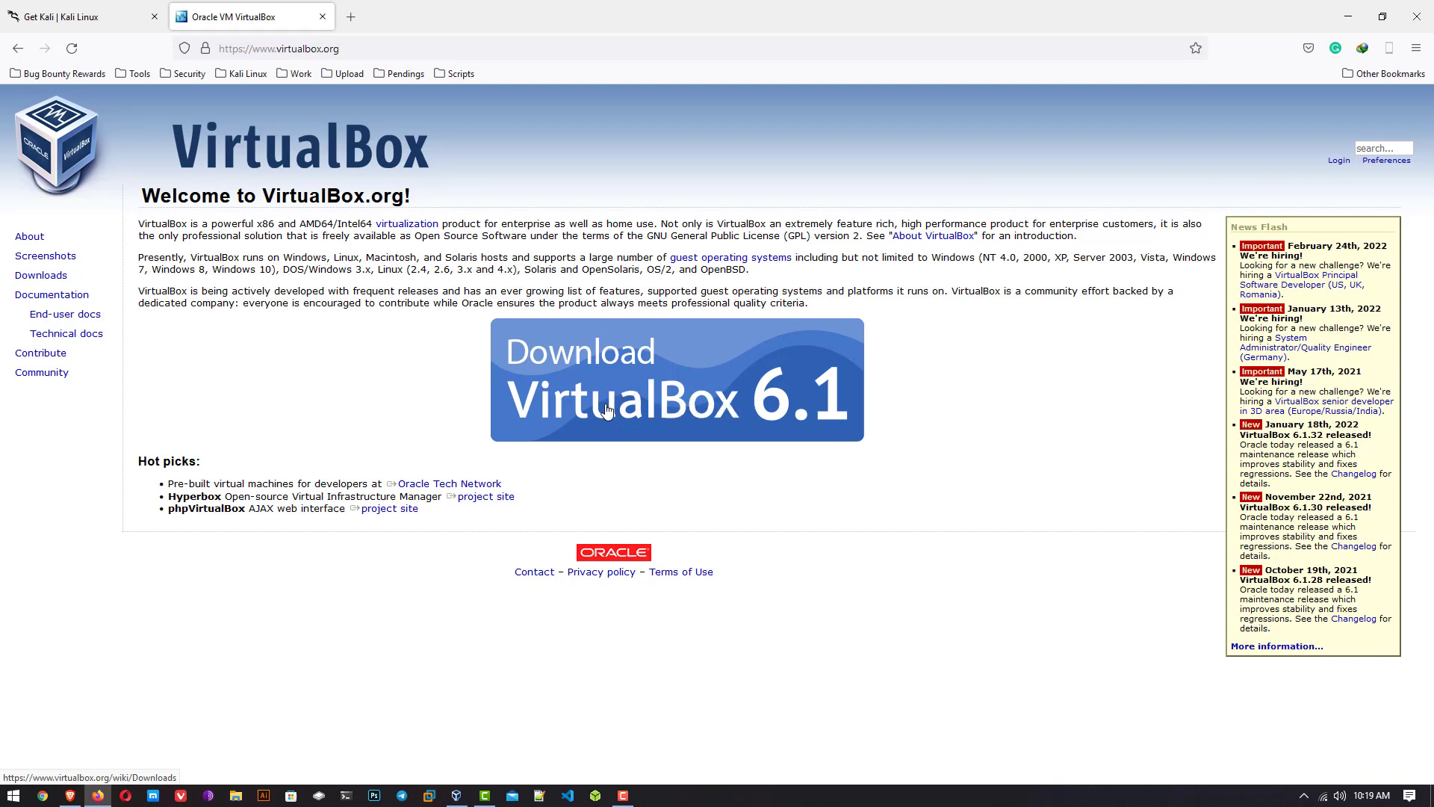
{"action": "mouse_move", "coordinate": [475, 334]}
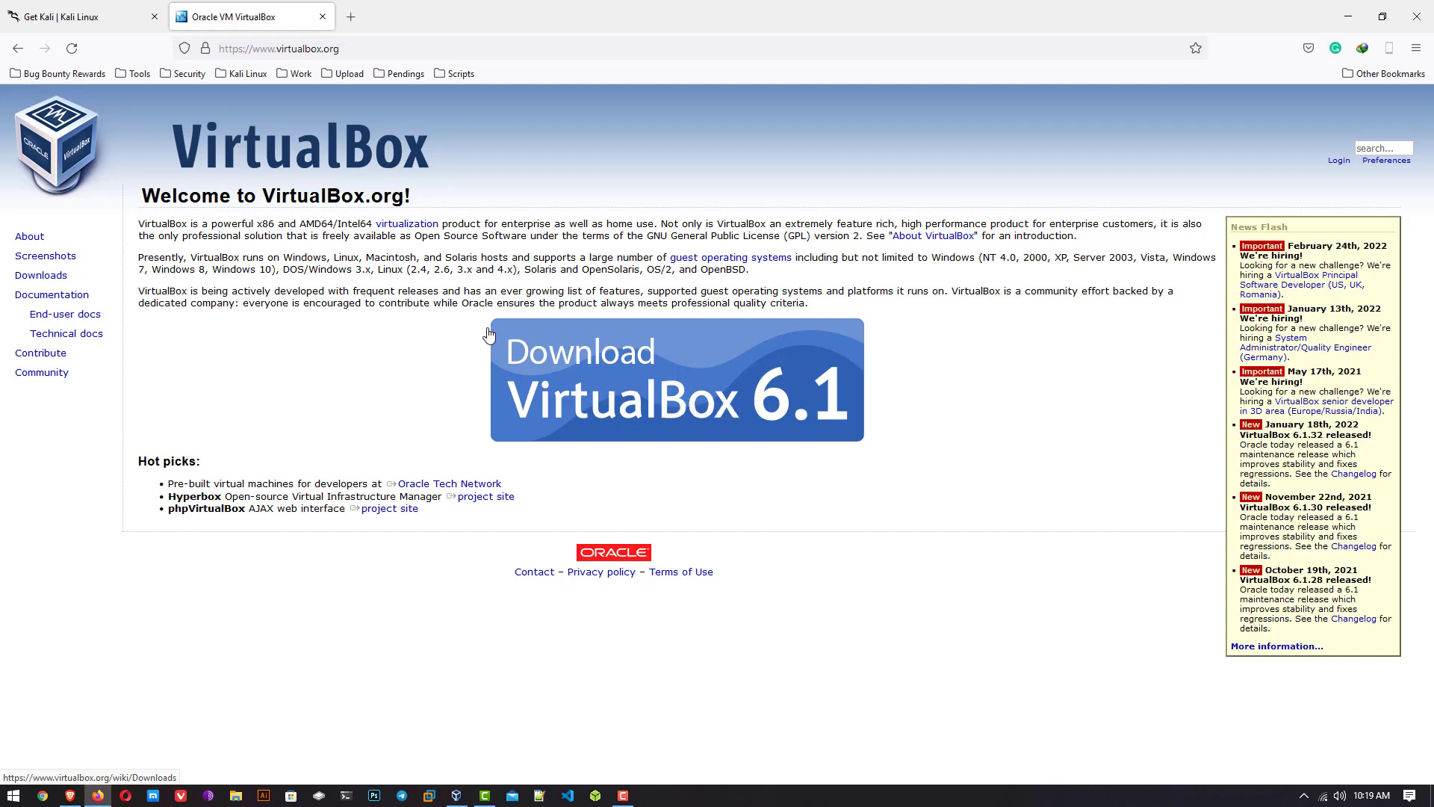
{"action": "mouse_move", "coordinate": [1347, 16]}
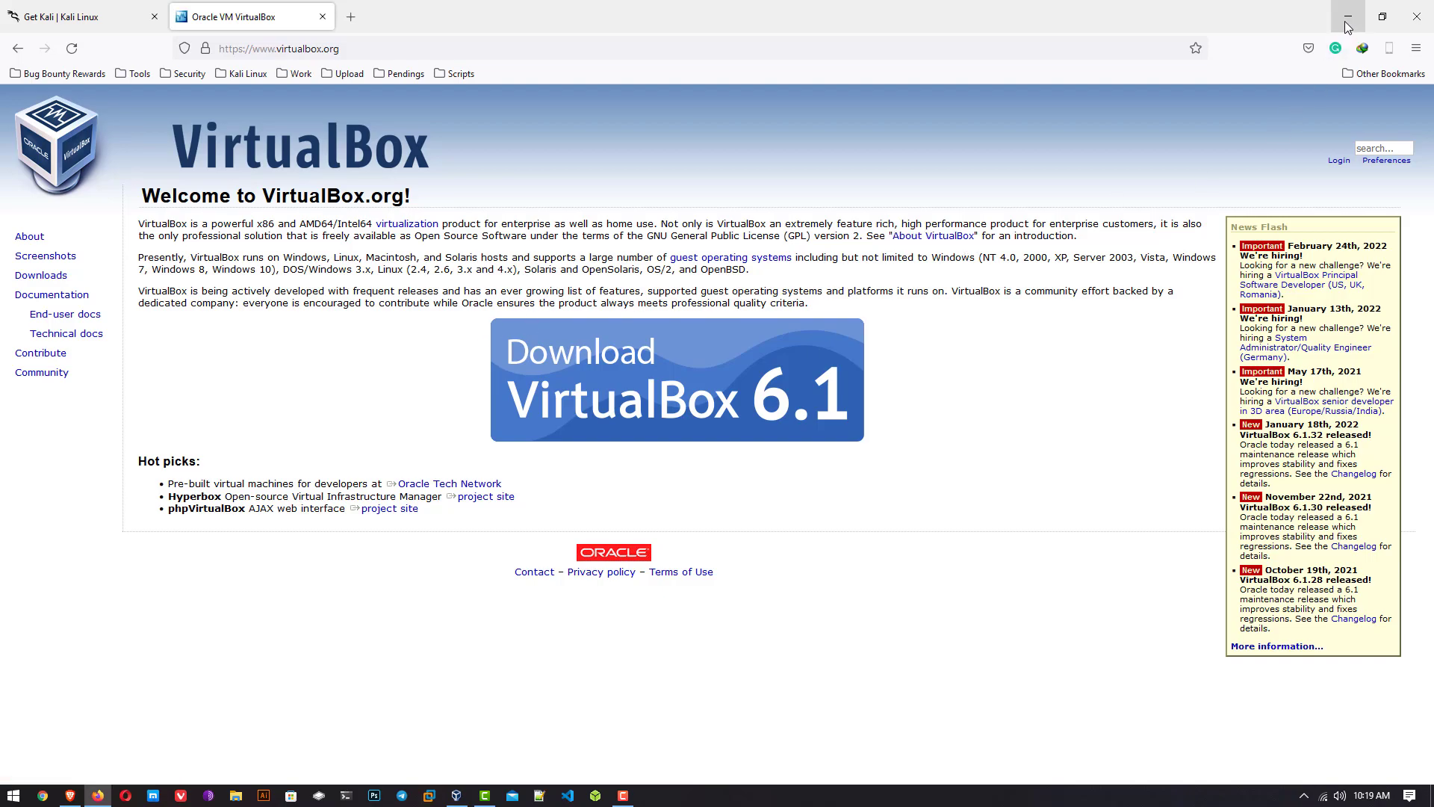
{"action": "left_click", "coordinate": [1346, 16]}
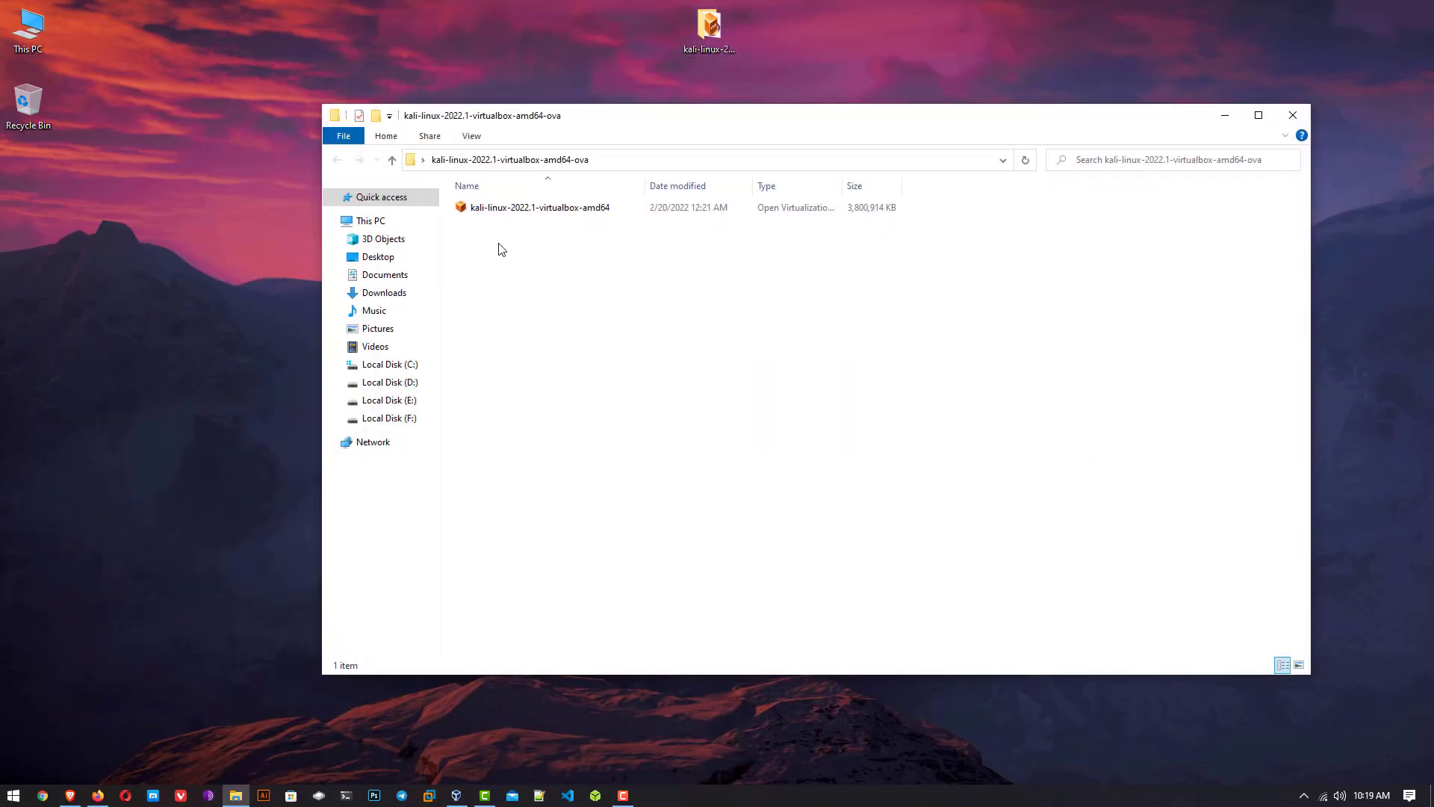
Step: Start an appliance import with kali-linux-2022.1-virtualbox-amd64.ova selected as the source file
{"action": "left_click", "coordinate": [539, 207]}
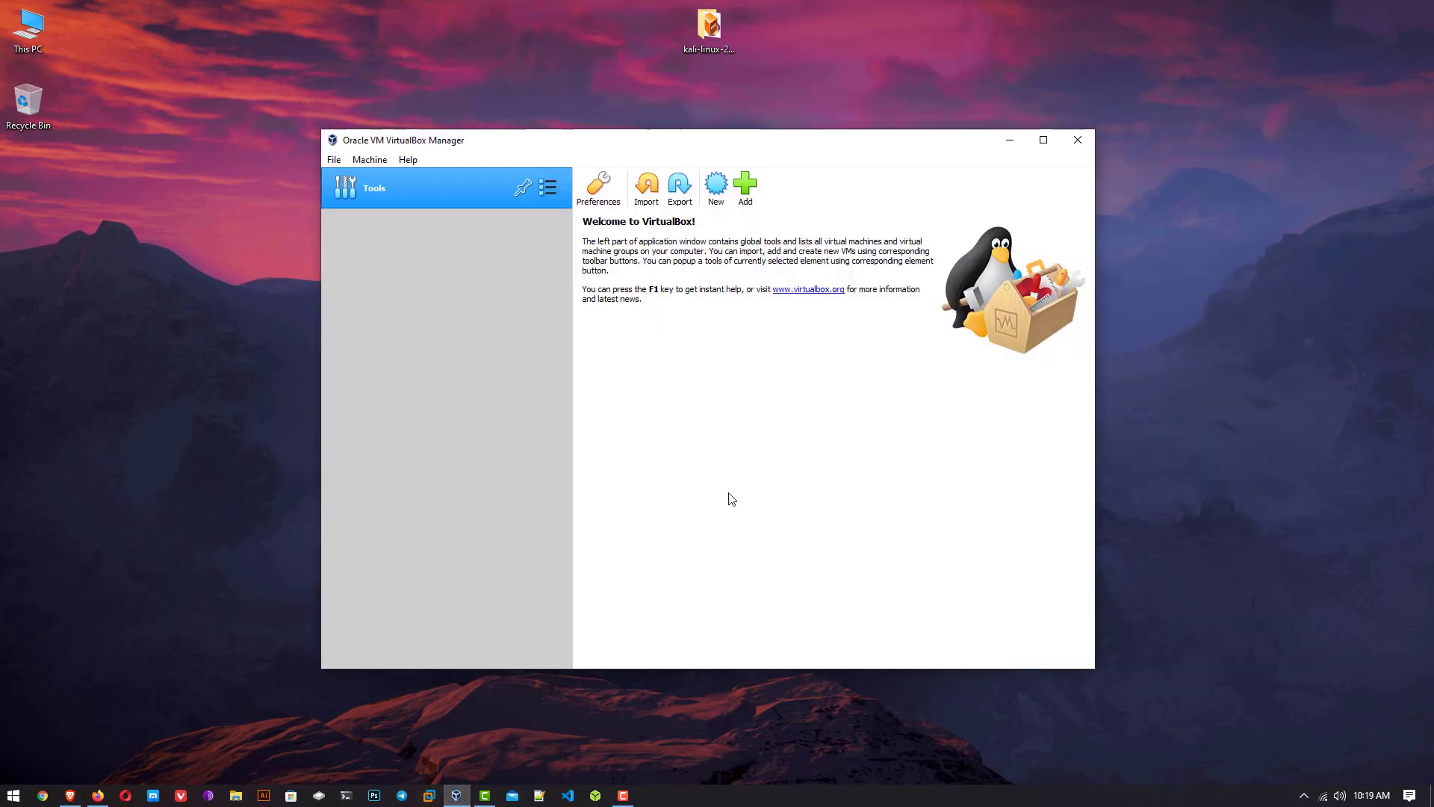
{"action": "mouse_move", "coordinate": [742, 518]}
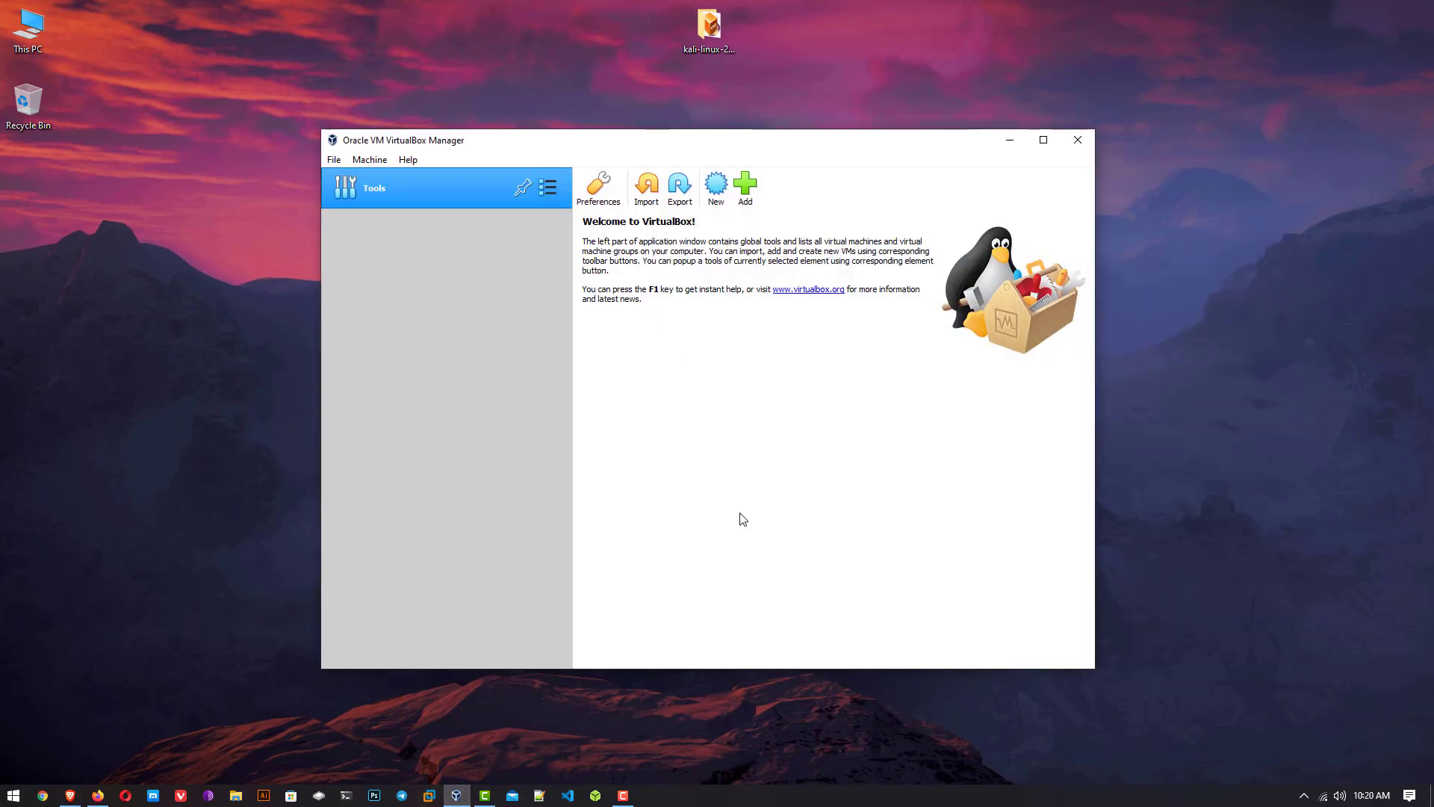
{"action": "mouse_move", "coordinate": [641, 169]}
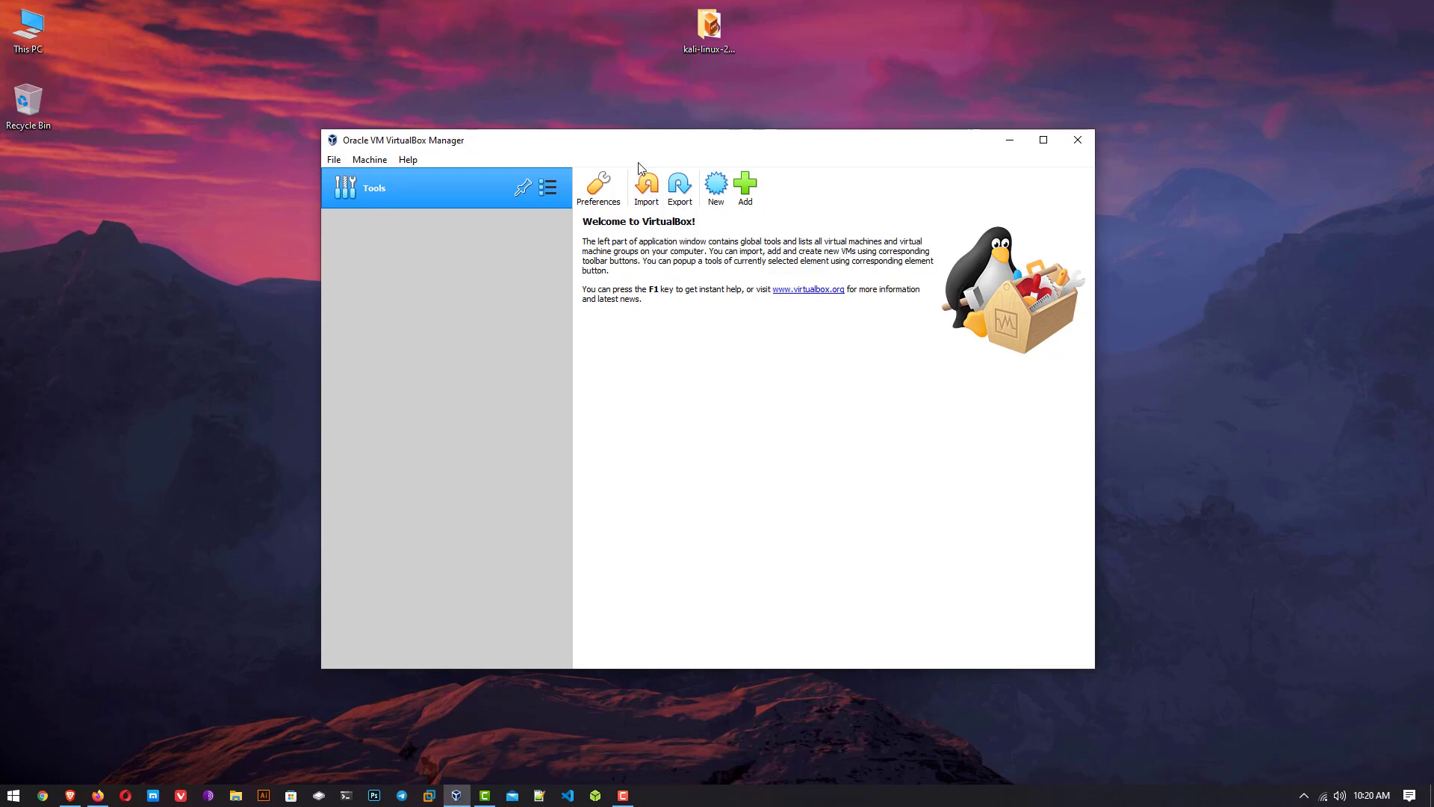
{"action": "mouse_move", "coordinate": [645, 185]}
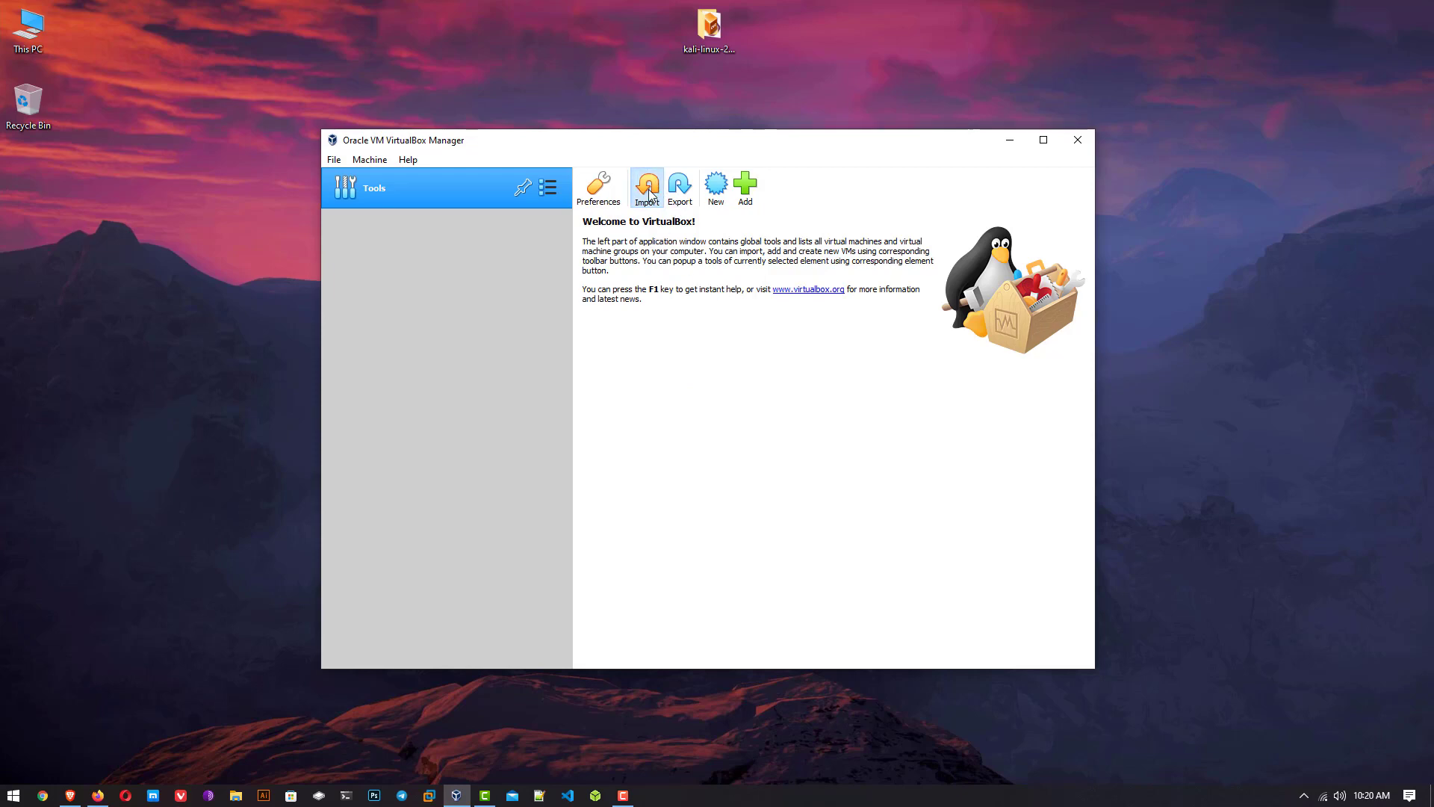
{"action": "left_click", "coordinate": [645, 188]}
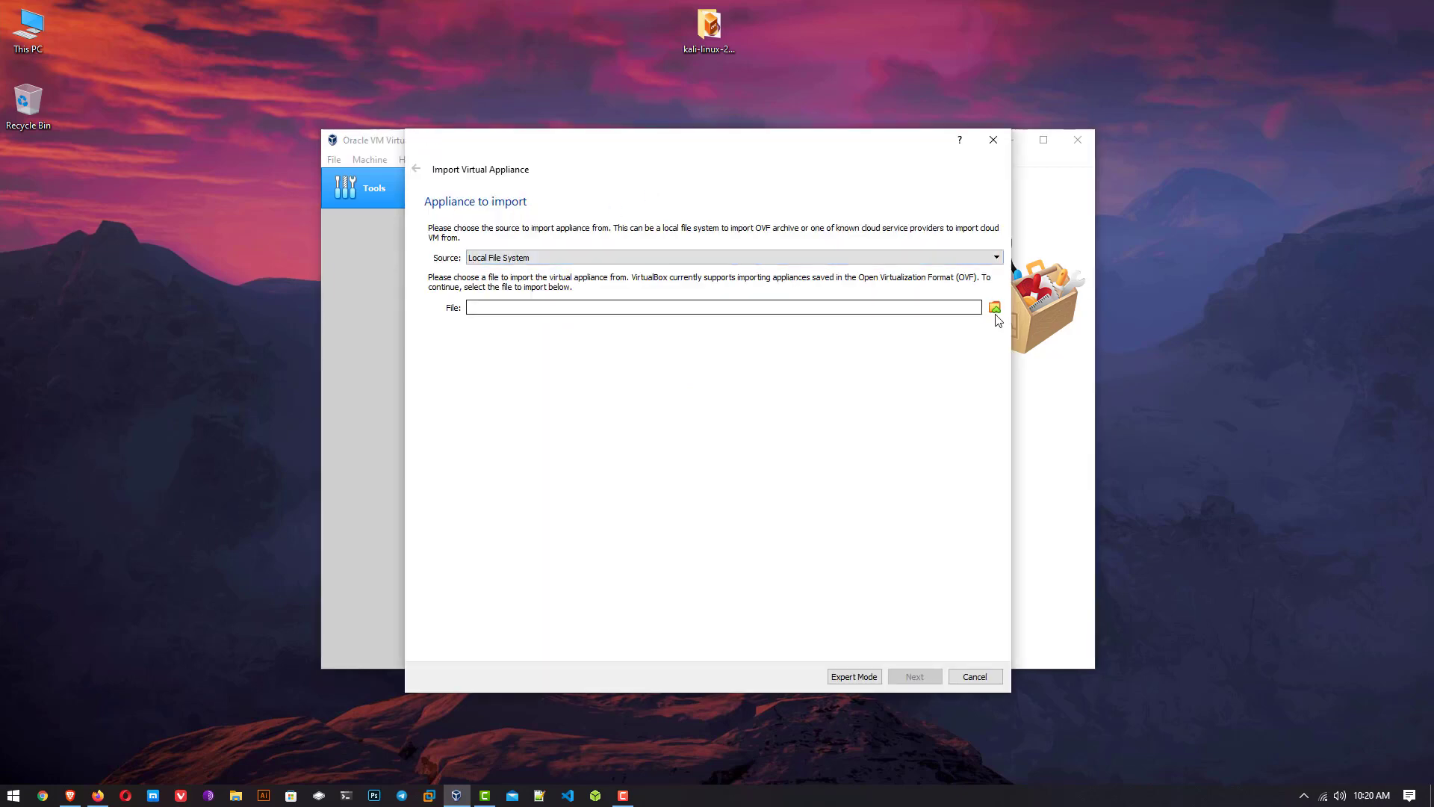
{"action": "left_click", "coordinate": [995, 308]}
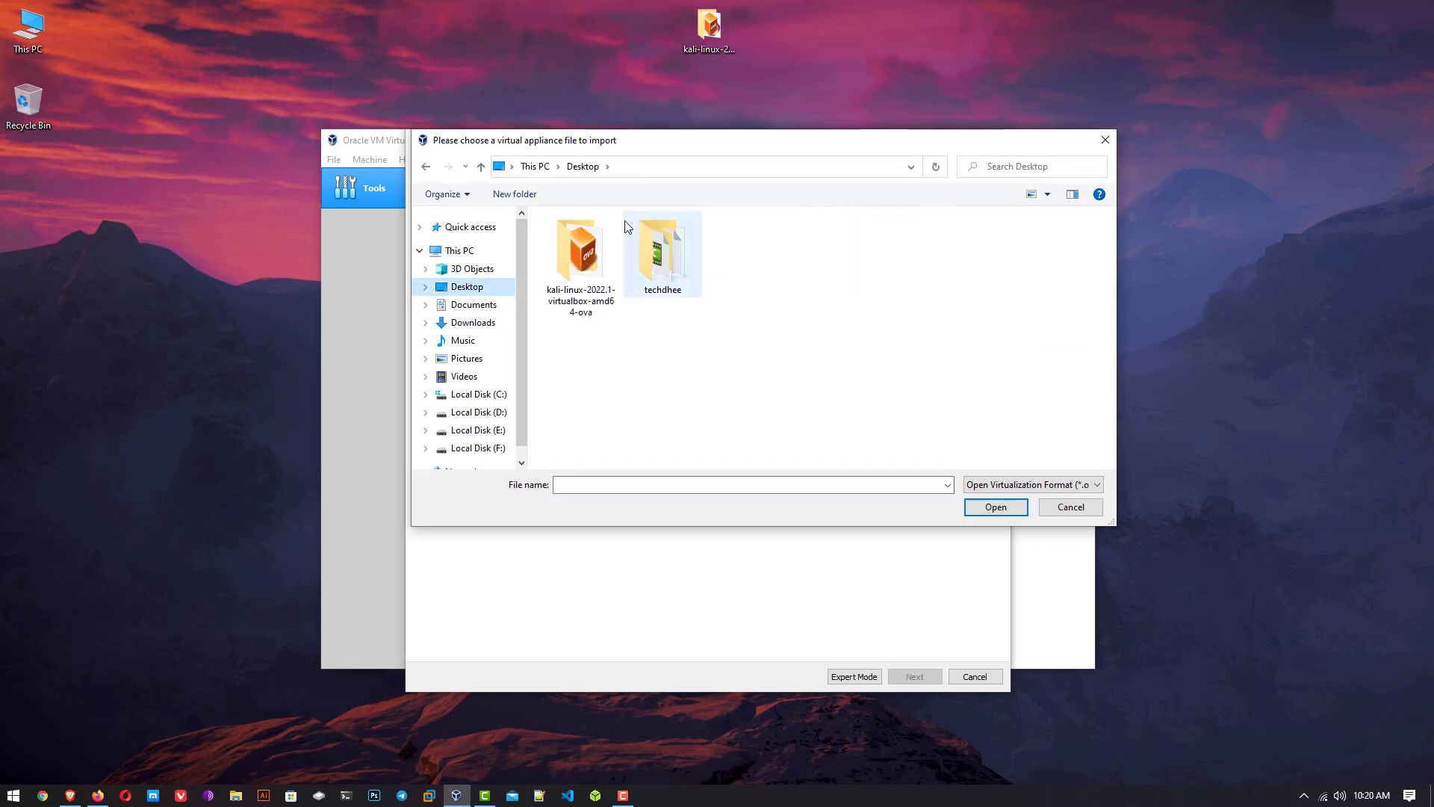
{"action": "double_click", "coordinate": [580, 251]}
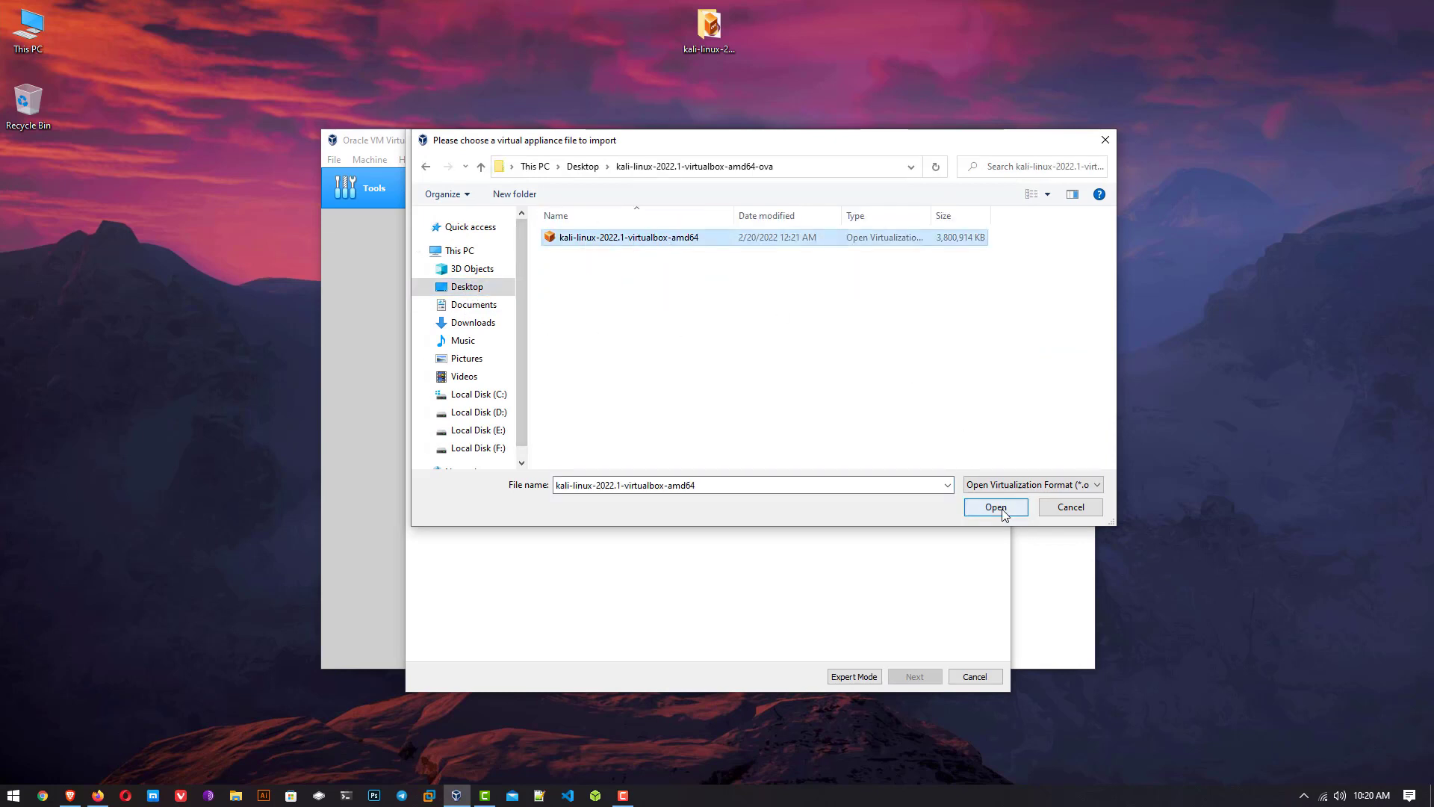
{"action": "left_click", "coordinate": [995, 507]}
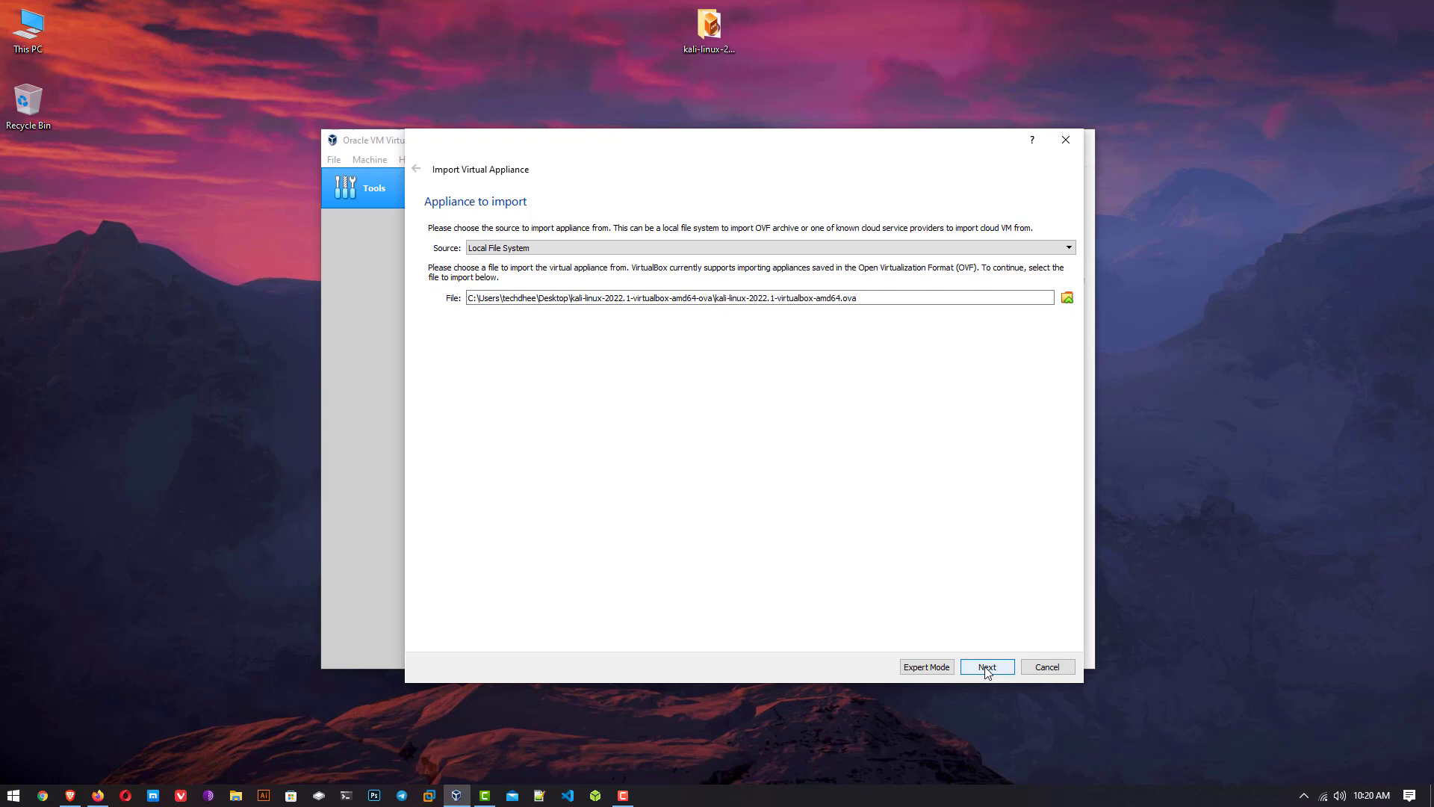
Step: Review the Kali appliance settings, keep the defaults, and begin the import
{"action": "left_click", "coordinate": [986, 666]}
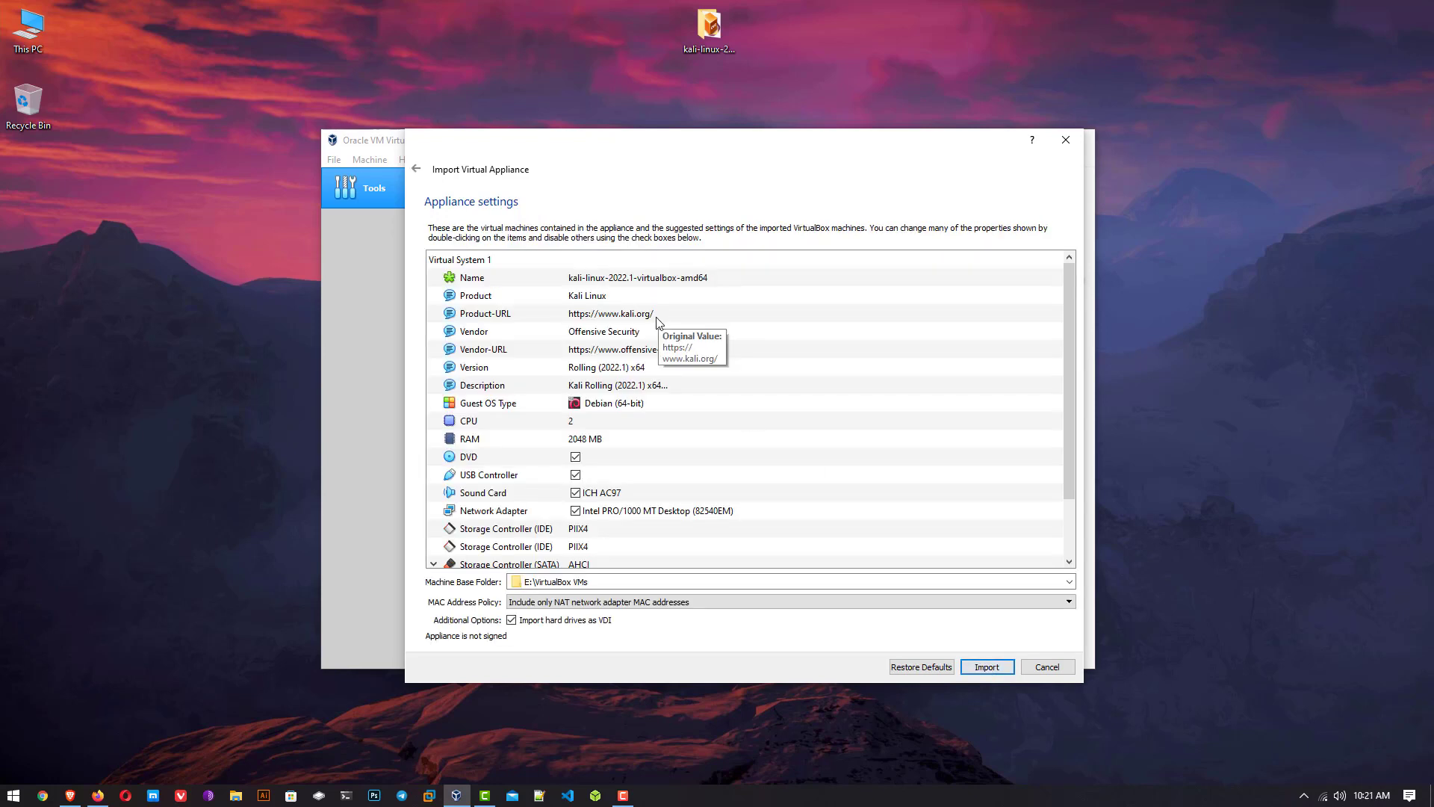
{"action": "mouse_move", "coordinate": [578, 278]}
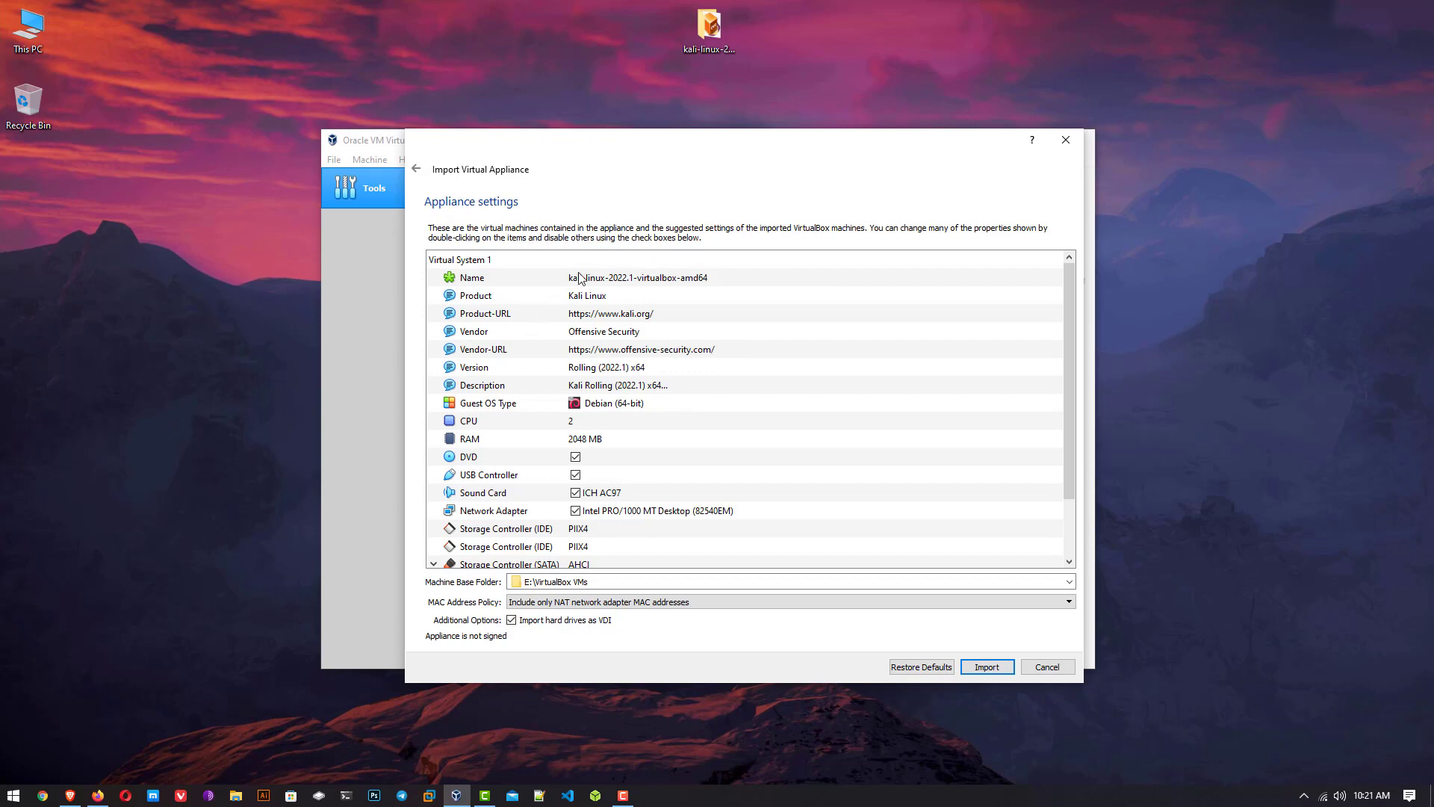
{"action": "scroll", "scroll_direction": "down", "scroll_amount": 3}
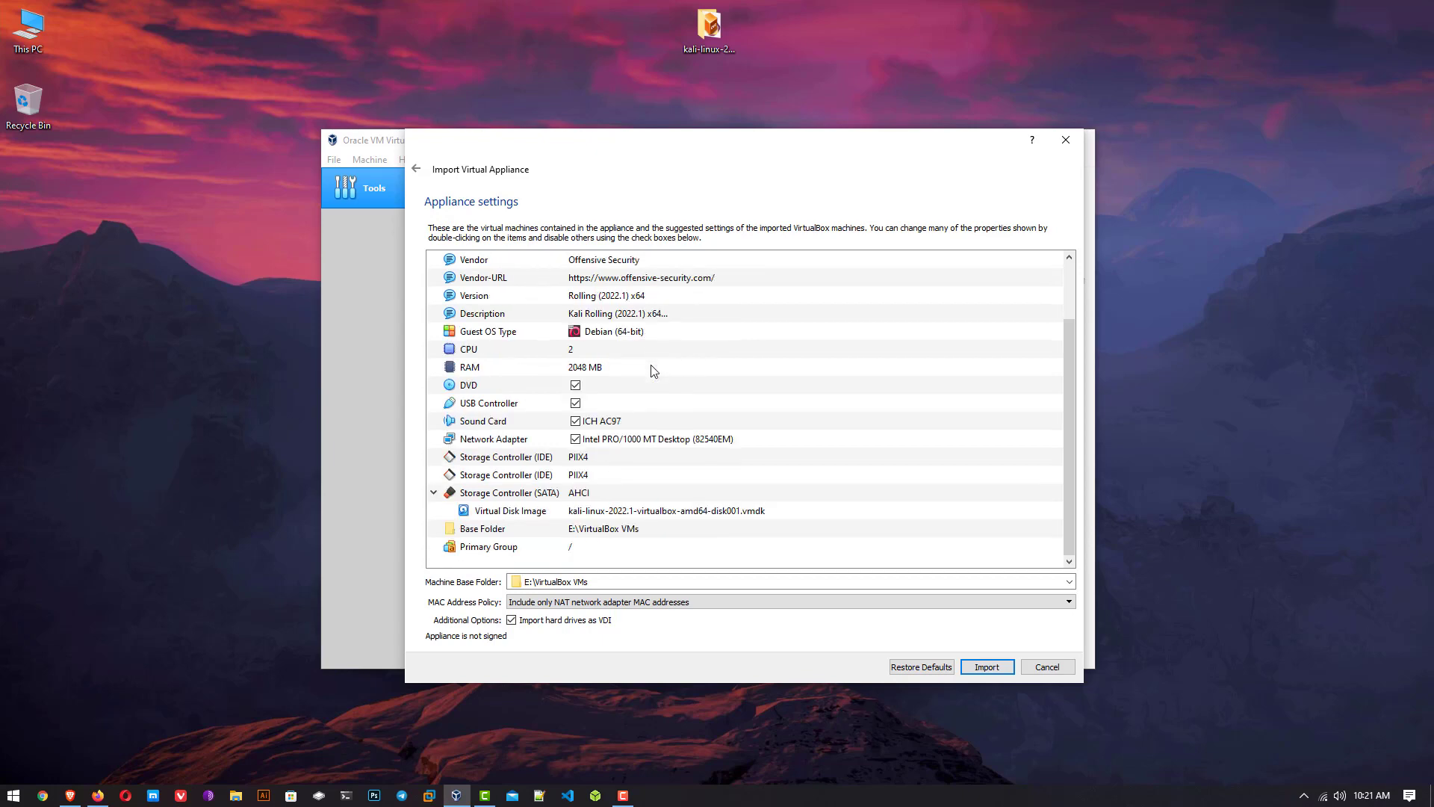
{"action": "mouse_move", "coordinate": [513, 531]}
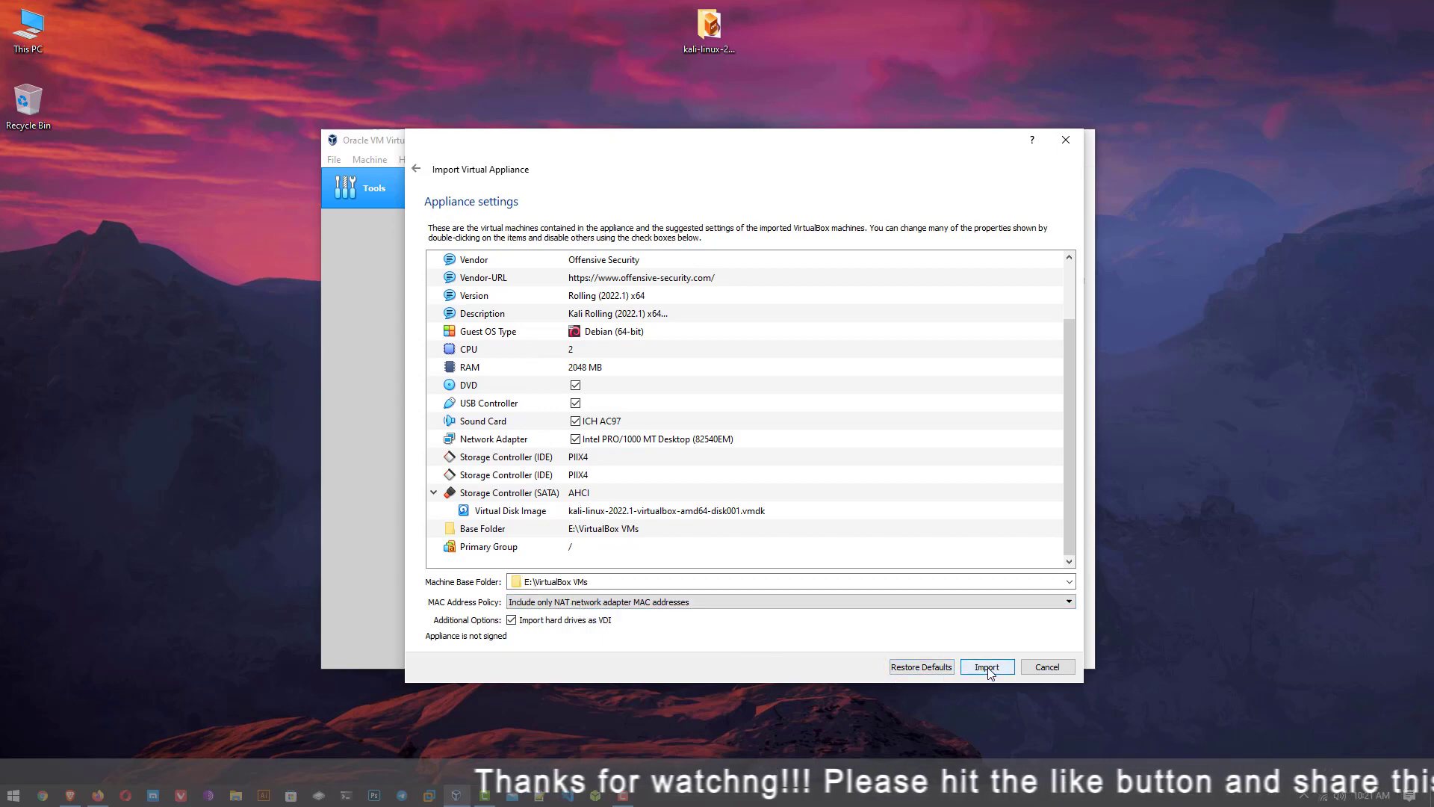
{"action": "left_click", "coordinate": [987, 666]}
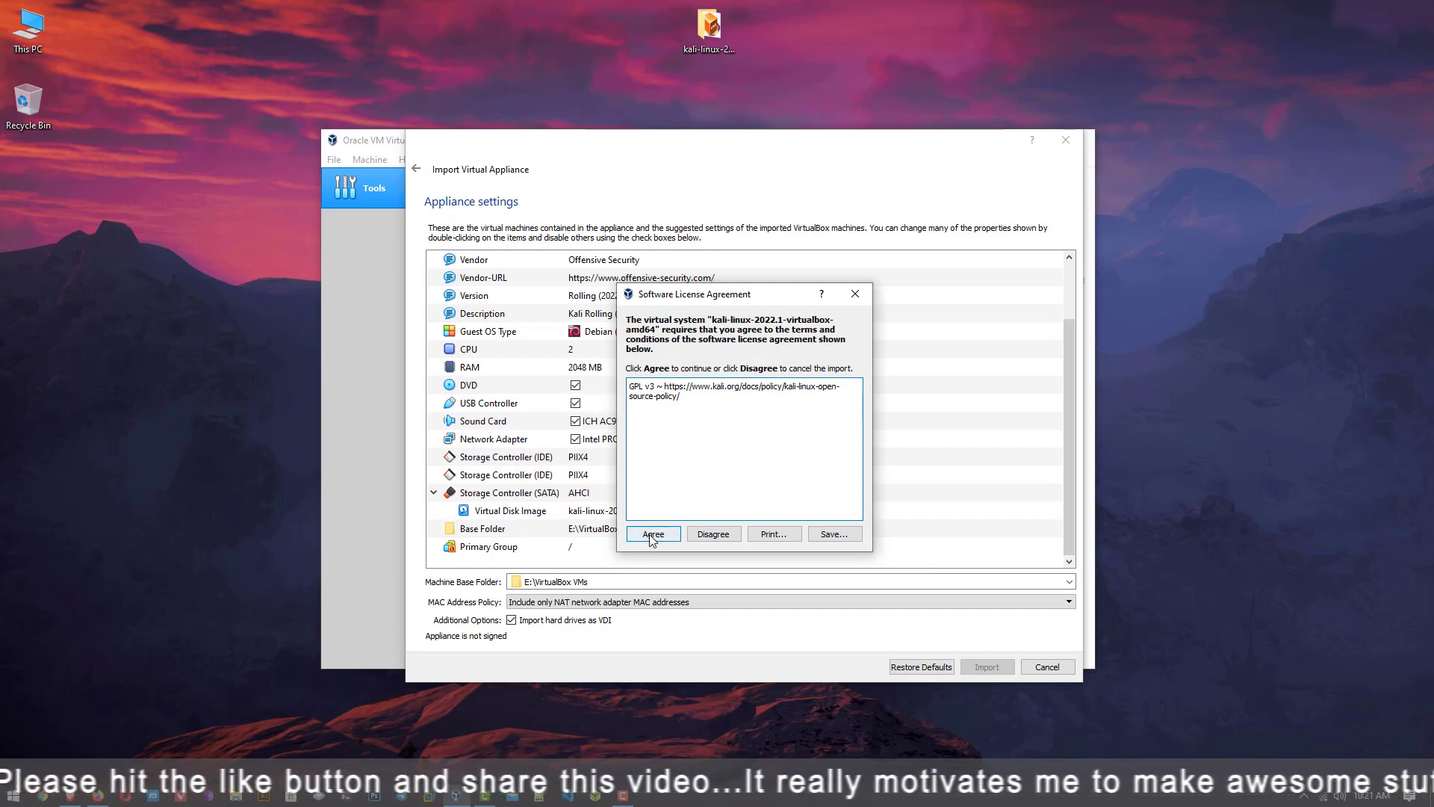
Step: Agree to the Kali software licence so the import completes
{"action": "left_click", "coordinate": [650, 533]}
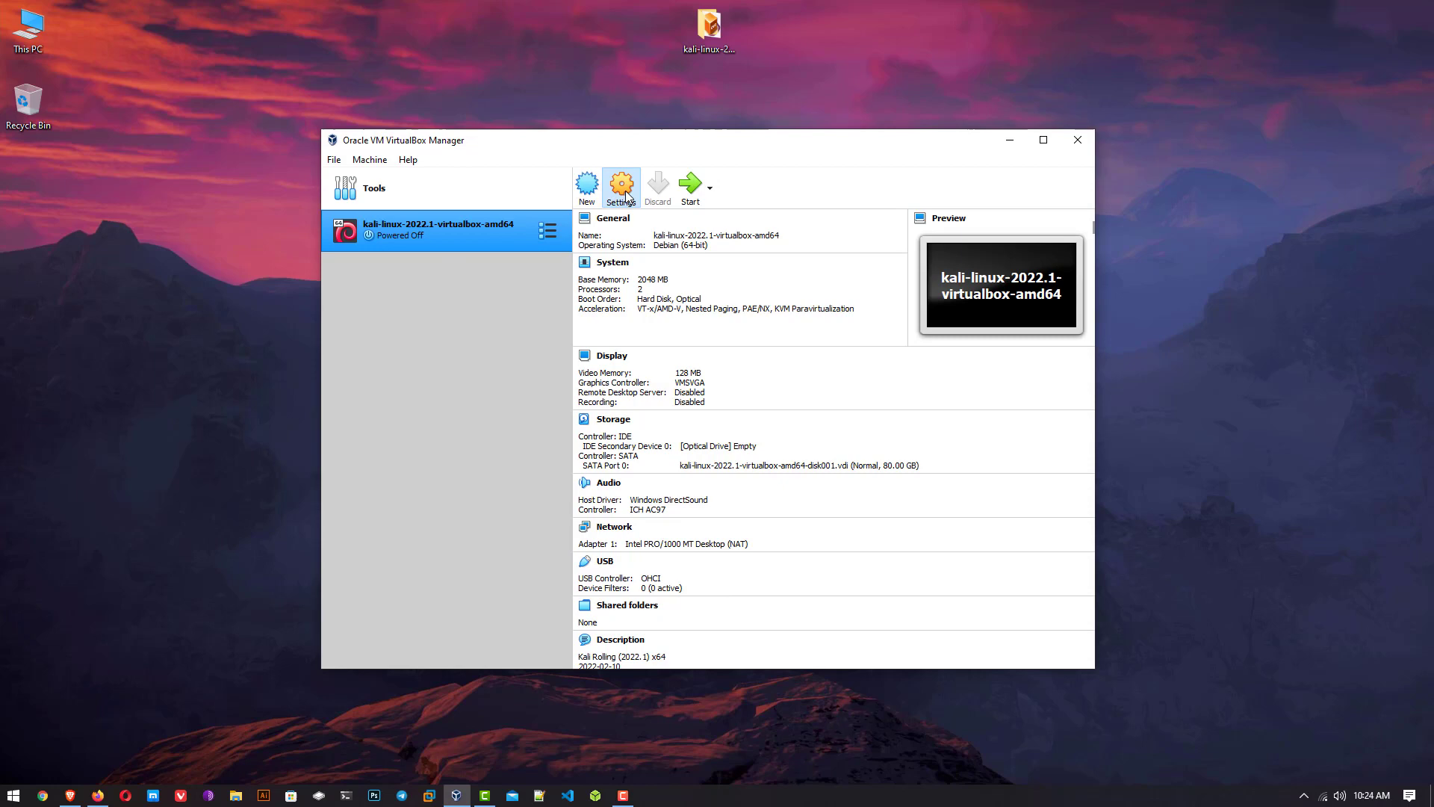
Step: Review the Kali machine's General Basic, Advanced and Description settings, then its System page
{"action": "left_click", "coordinate": [620, 187]}
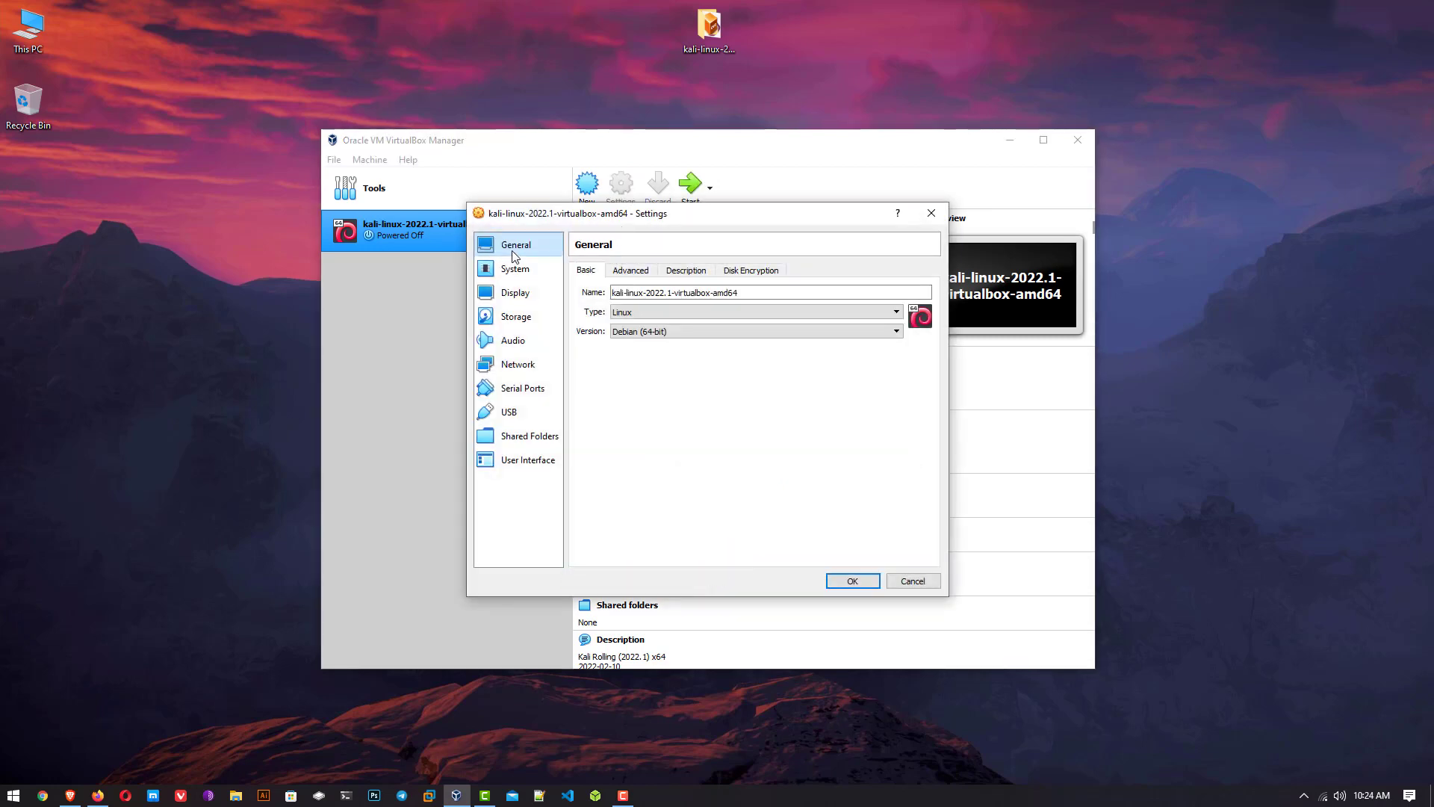
{"action": "left_click", "coordinate": [629, 271]}
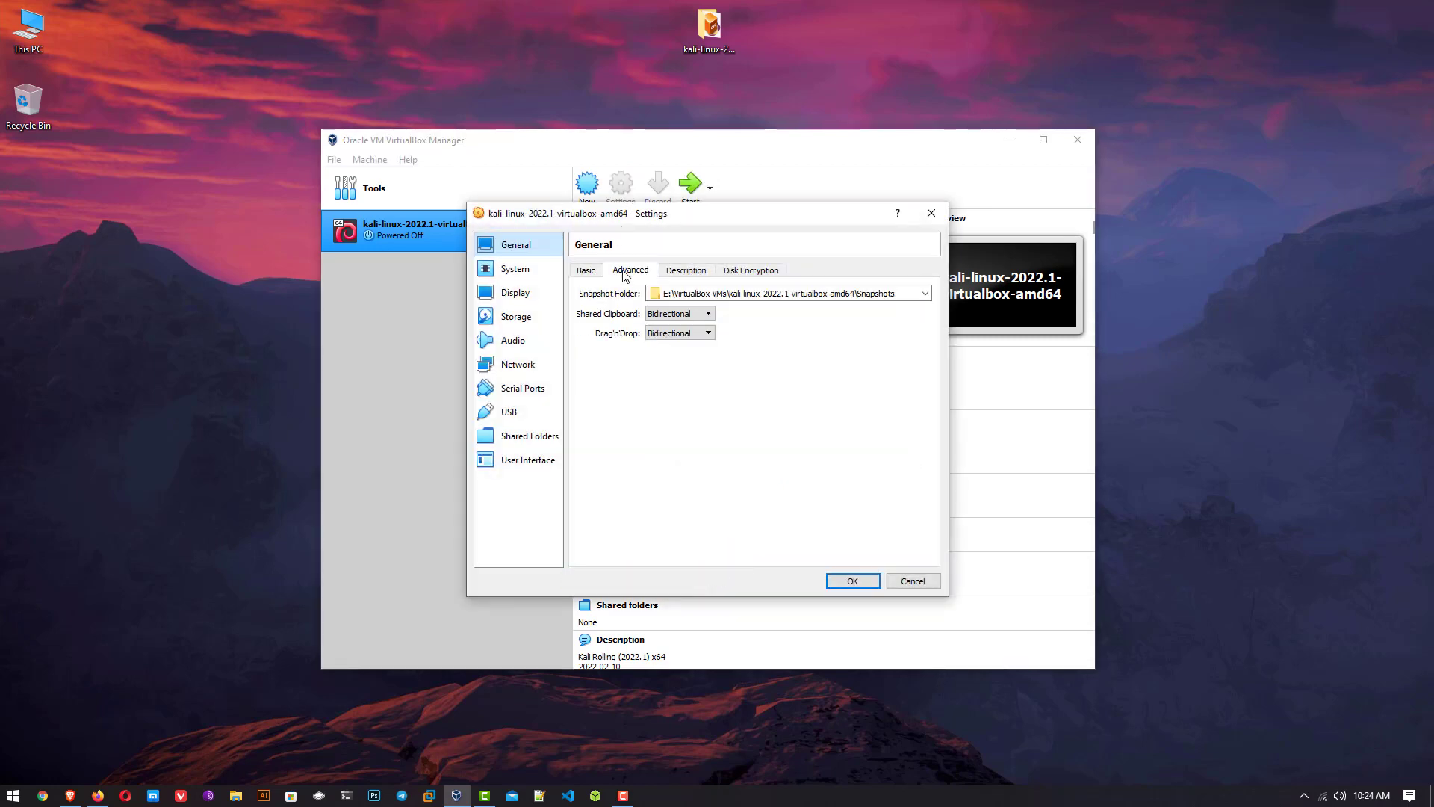
{"action": "left_click", "coordinate": [686, 270]}
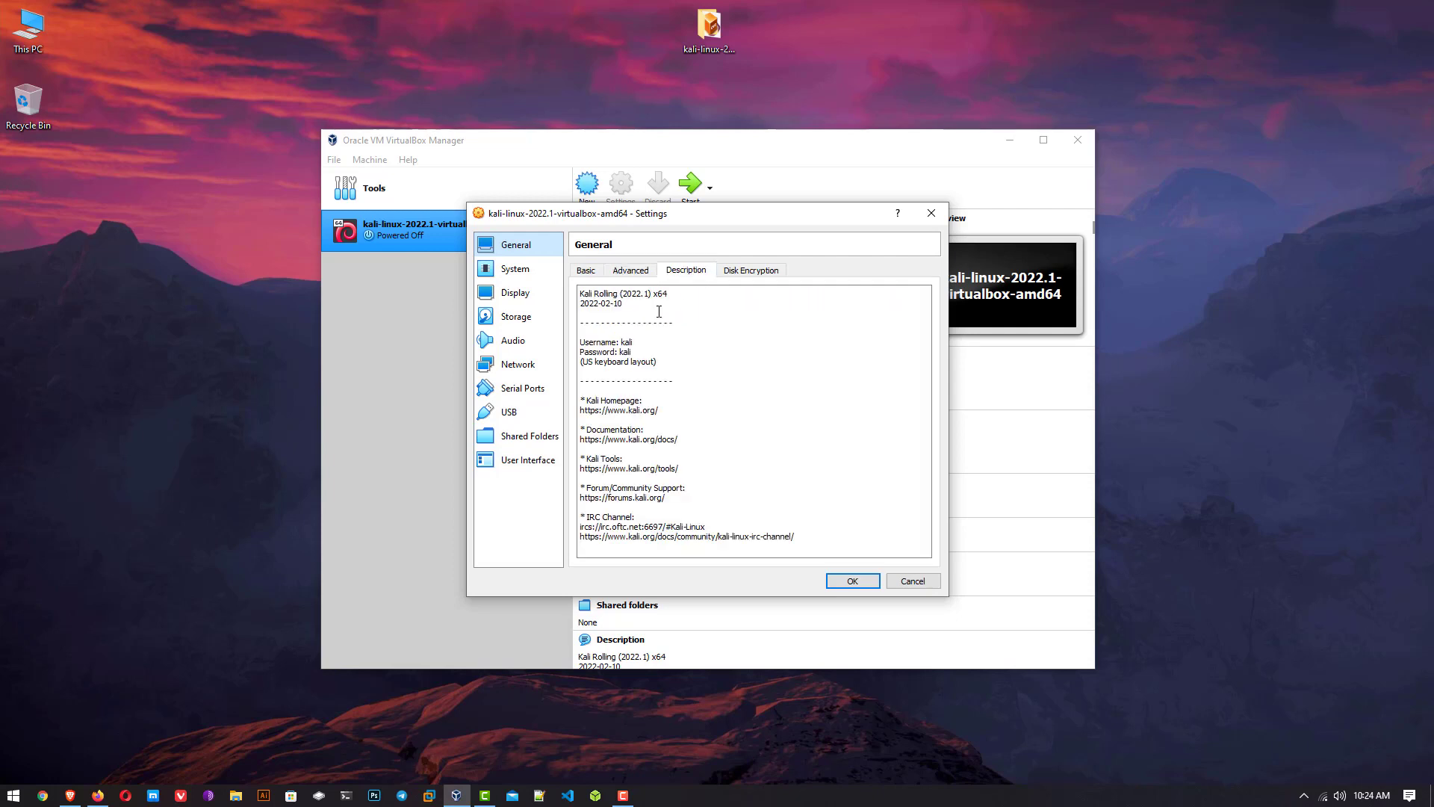
{"action": "mouse_move", "coordinate": [636, 348]}
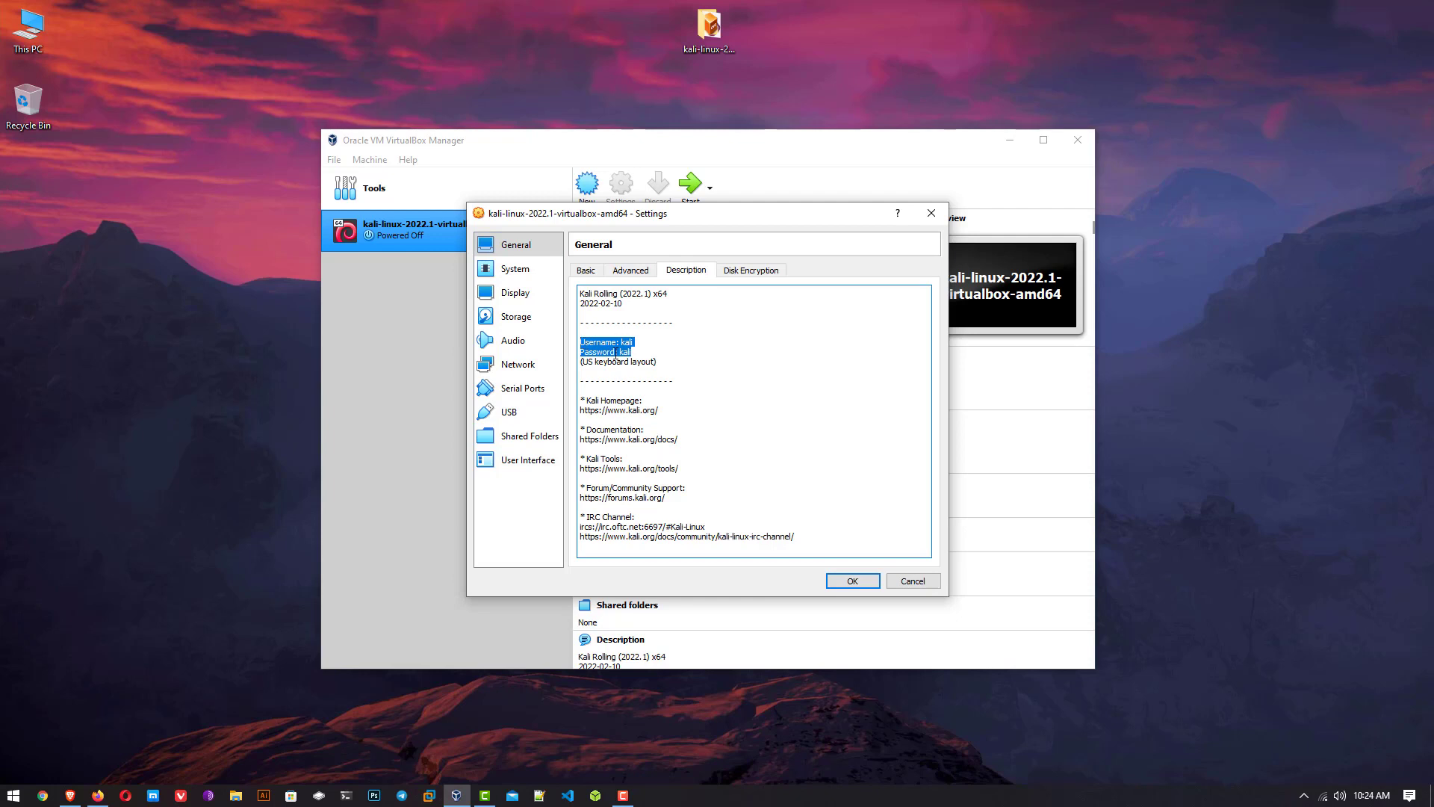
{"action": "left_click", "coordinate": [514, 268]}
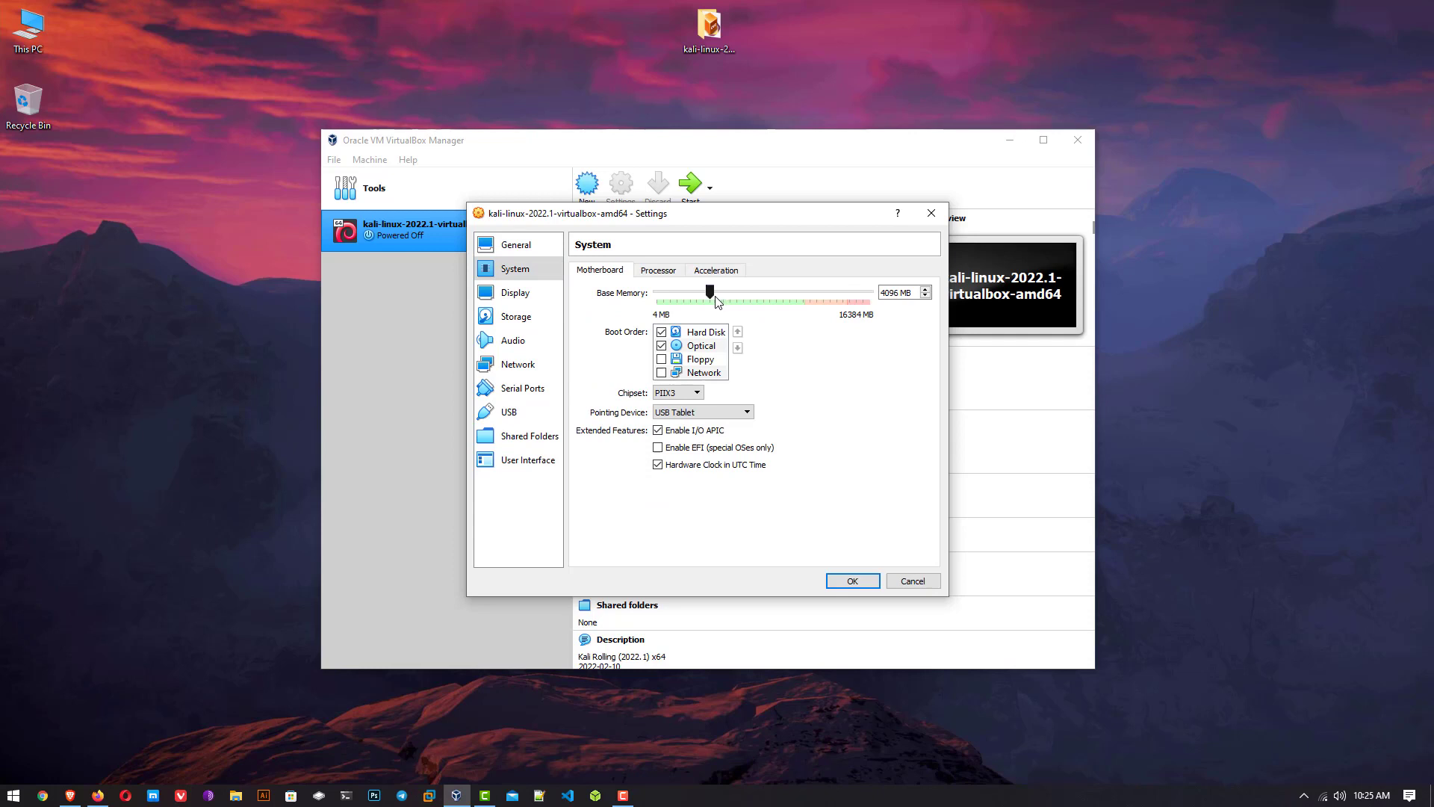
Step: Review processor, acceleration, display, audio, network and USB pages, keep USB 1.1, and save with 4096 MB memory
{"action": "left_click", "coordinate": [657, 271]}
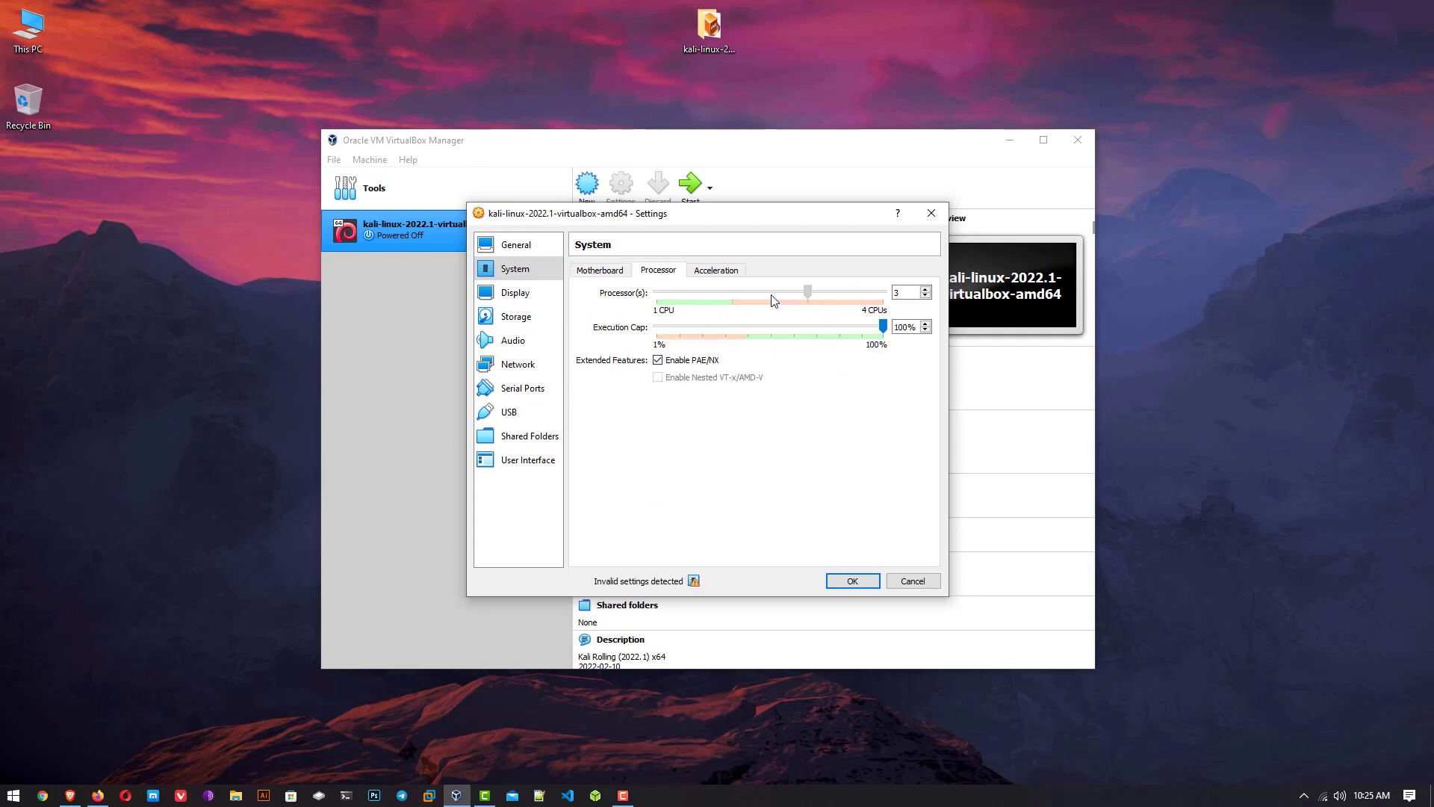
{"action": "left_click", "coordinate": [716, 270]}
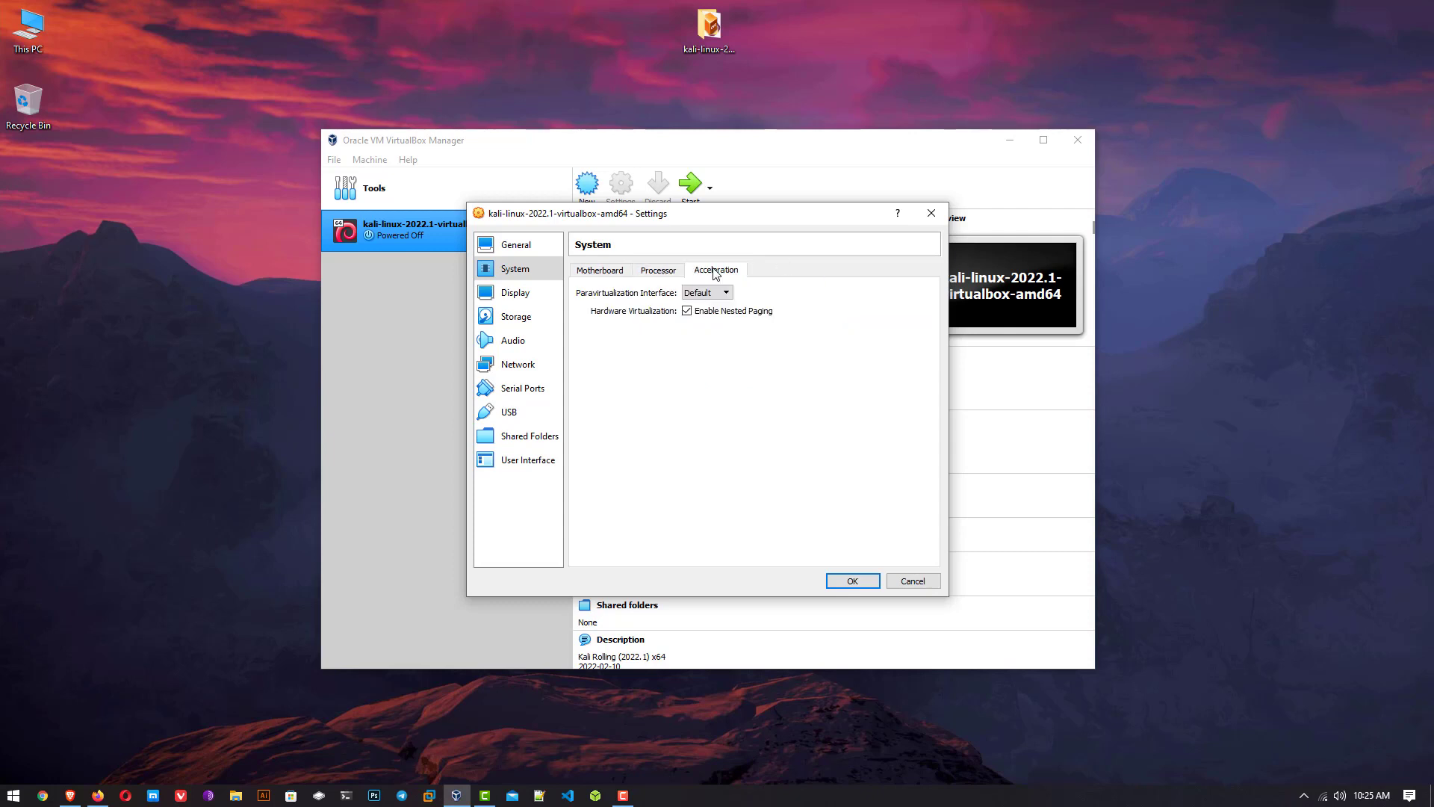
{"action": "left_click", "coordinate": [516, 291]}
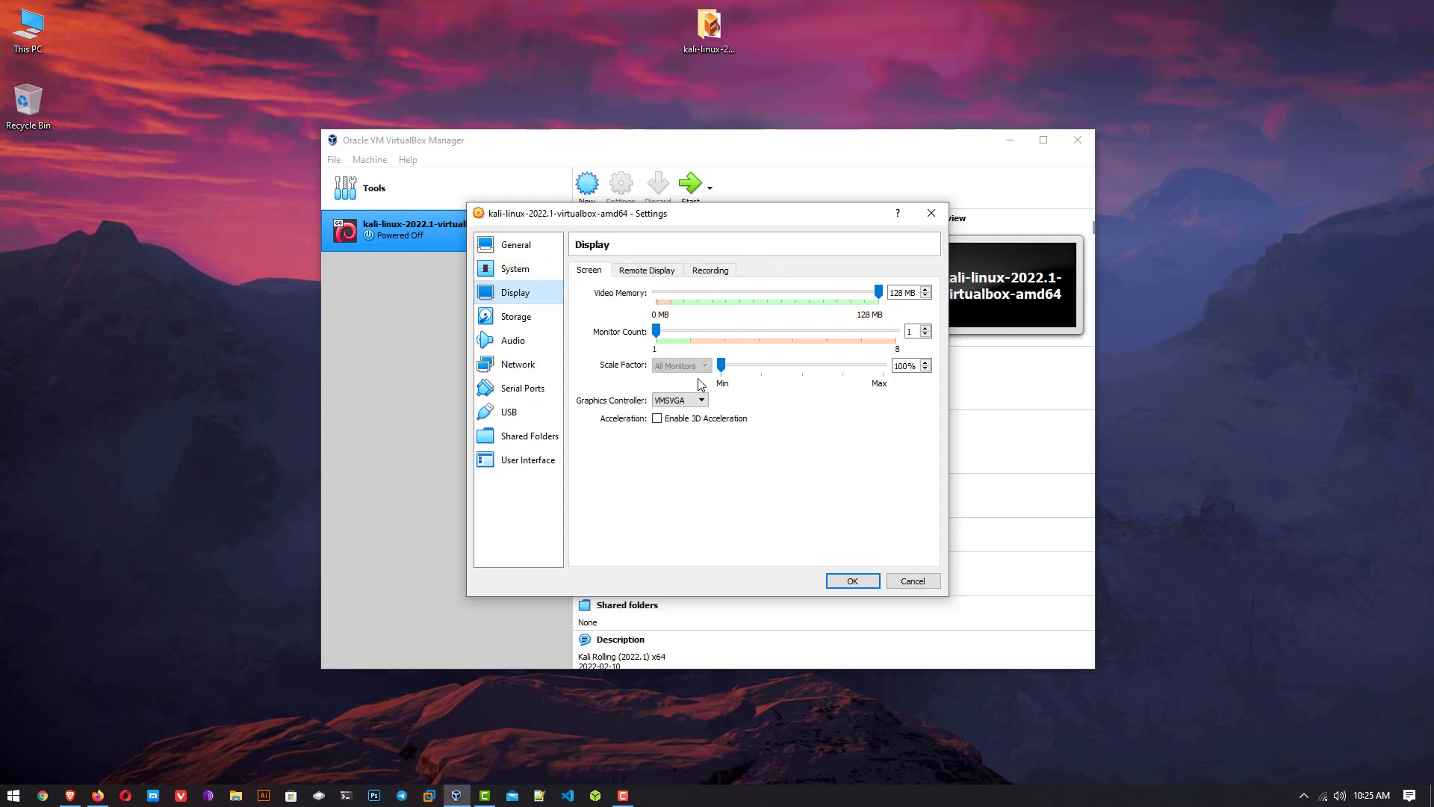
{"action": "left_click", "coordinate": [513, 340]}
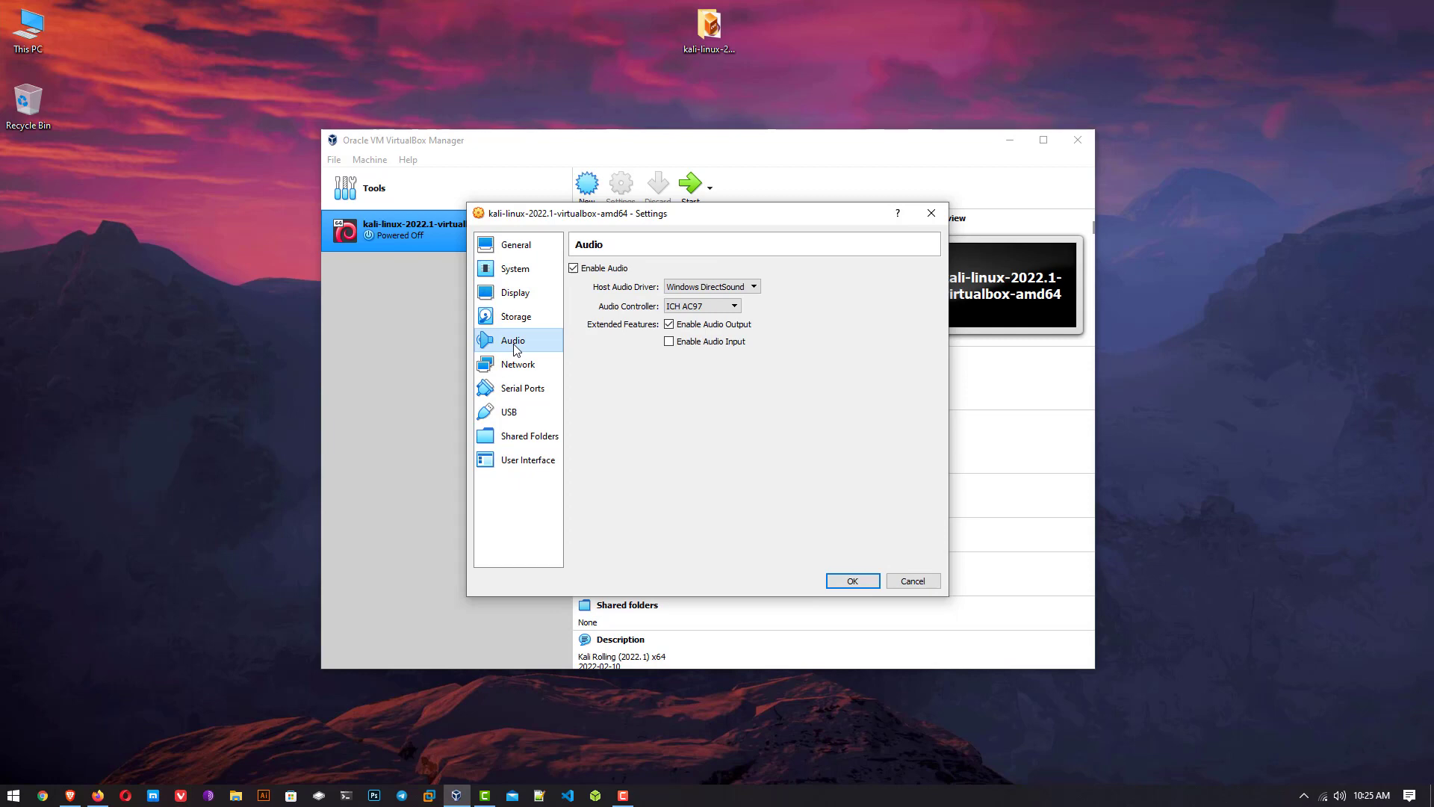
{"action": "left_click", "coordinate": [518, 365]}
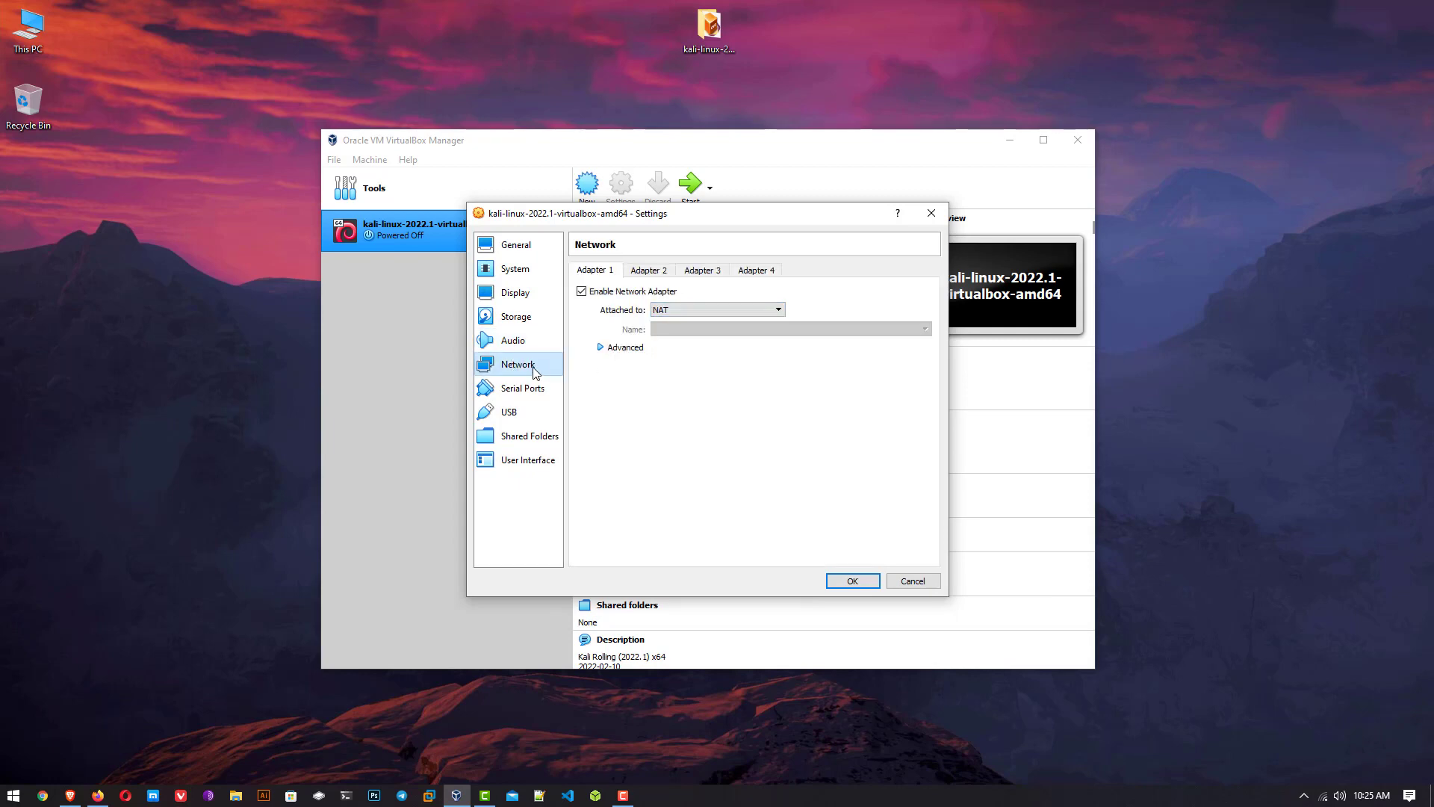
{"action": "left_click", "coordinate": [508, 411]}
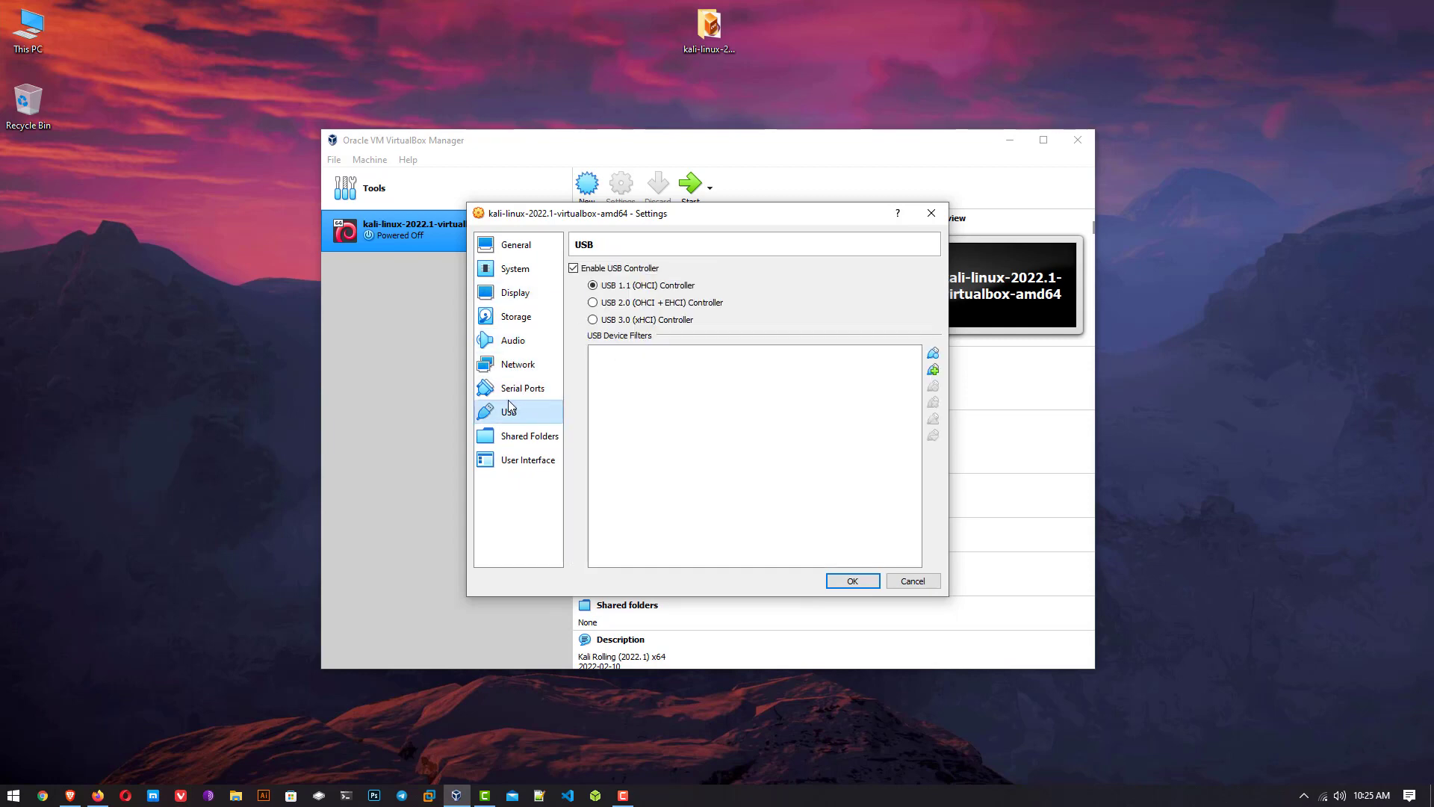
{"action": "mouse_move", "coordinate": [636, 286]}
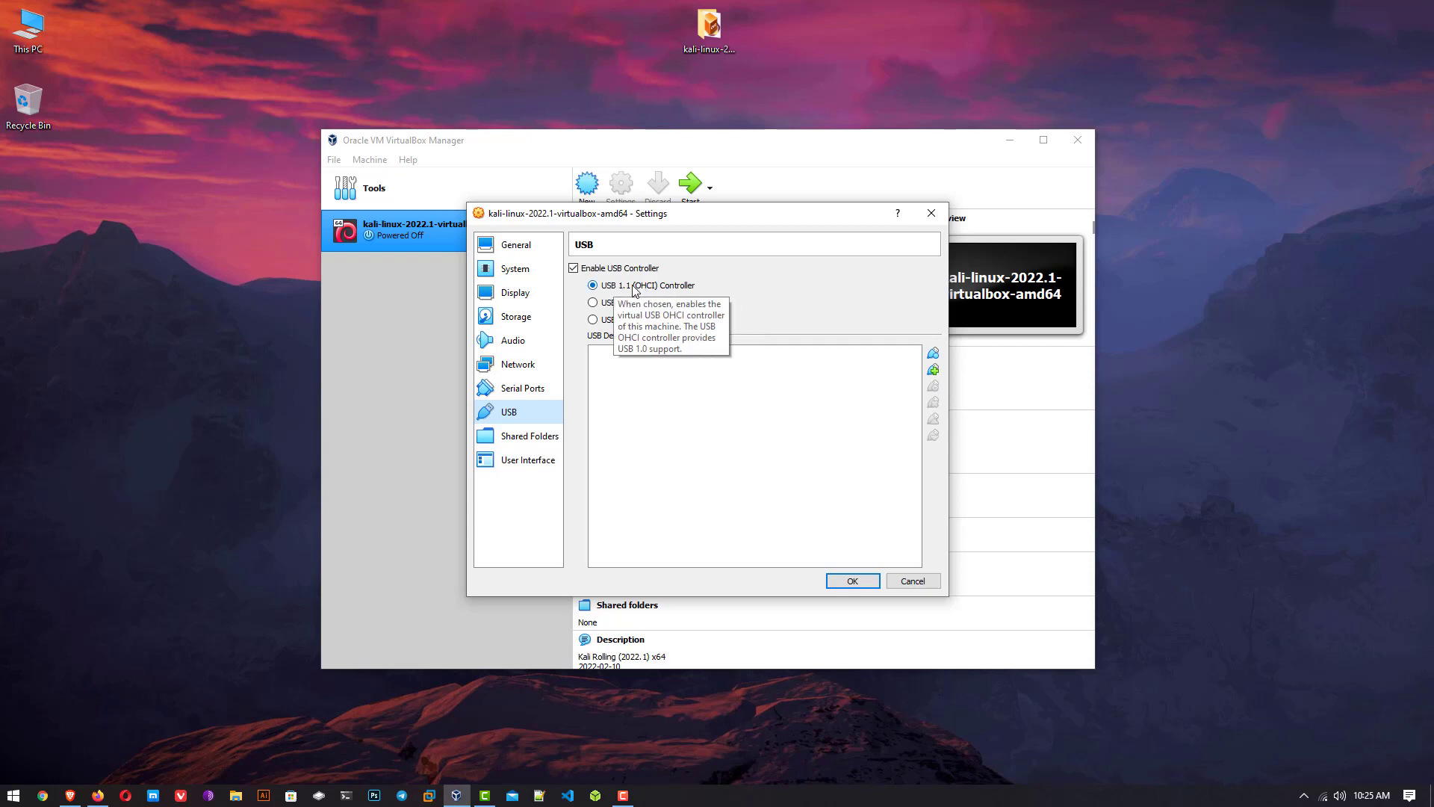
{"action": "left_click", "coordinate": [593, 320]}
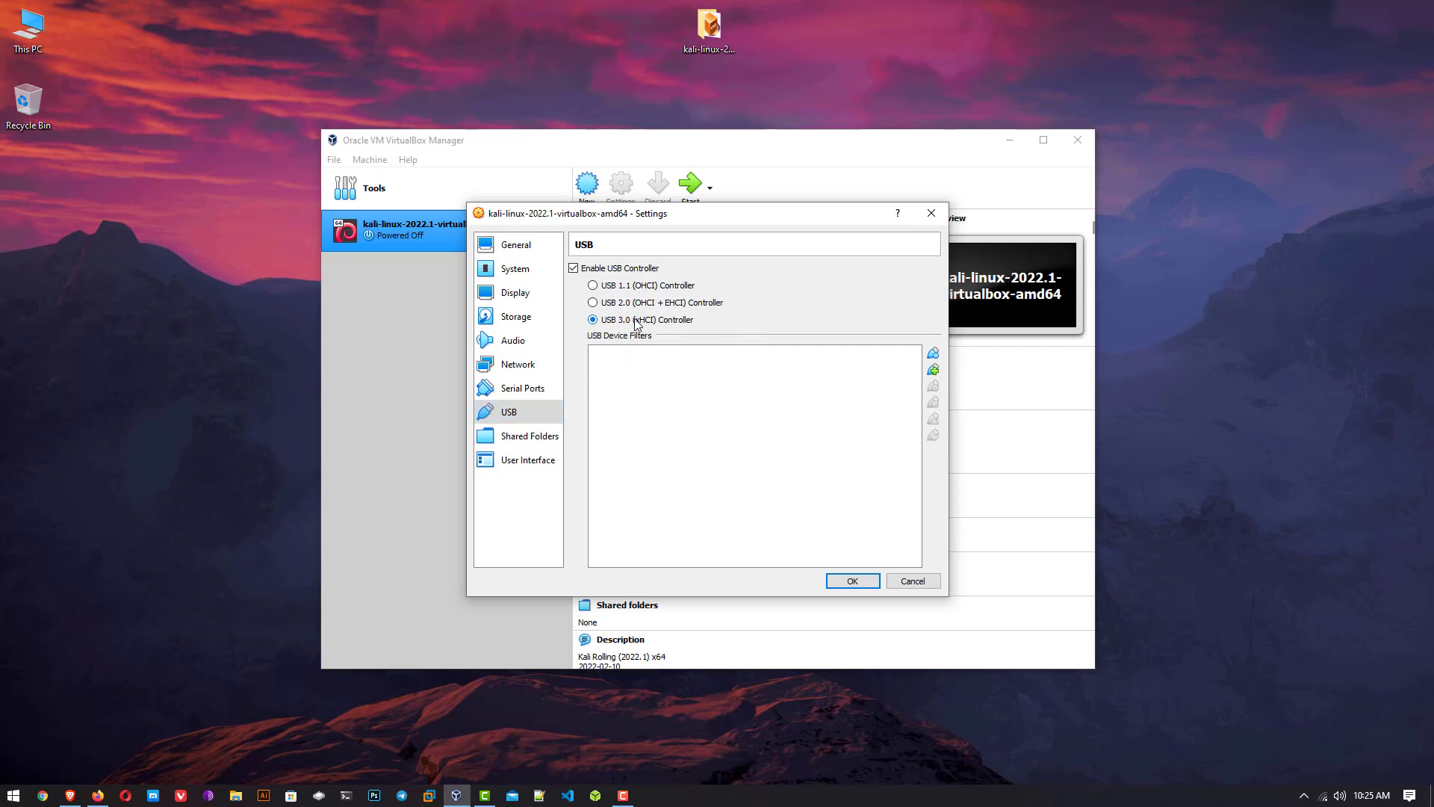
{"action": "left_click", "coordinate": [593, 283]}
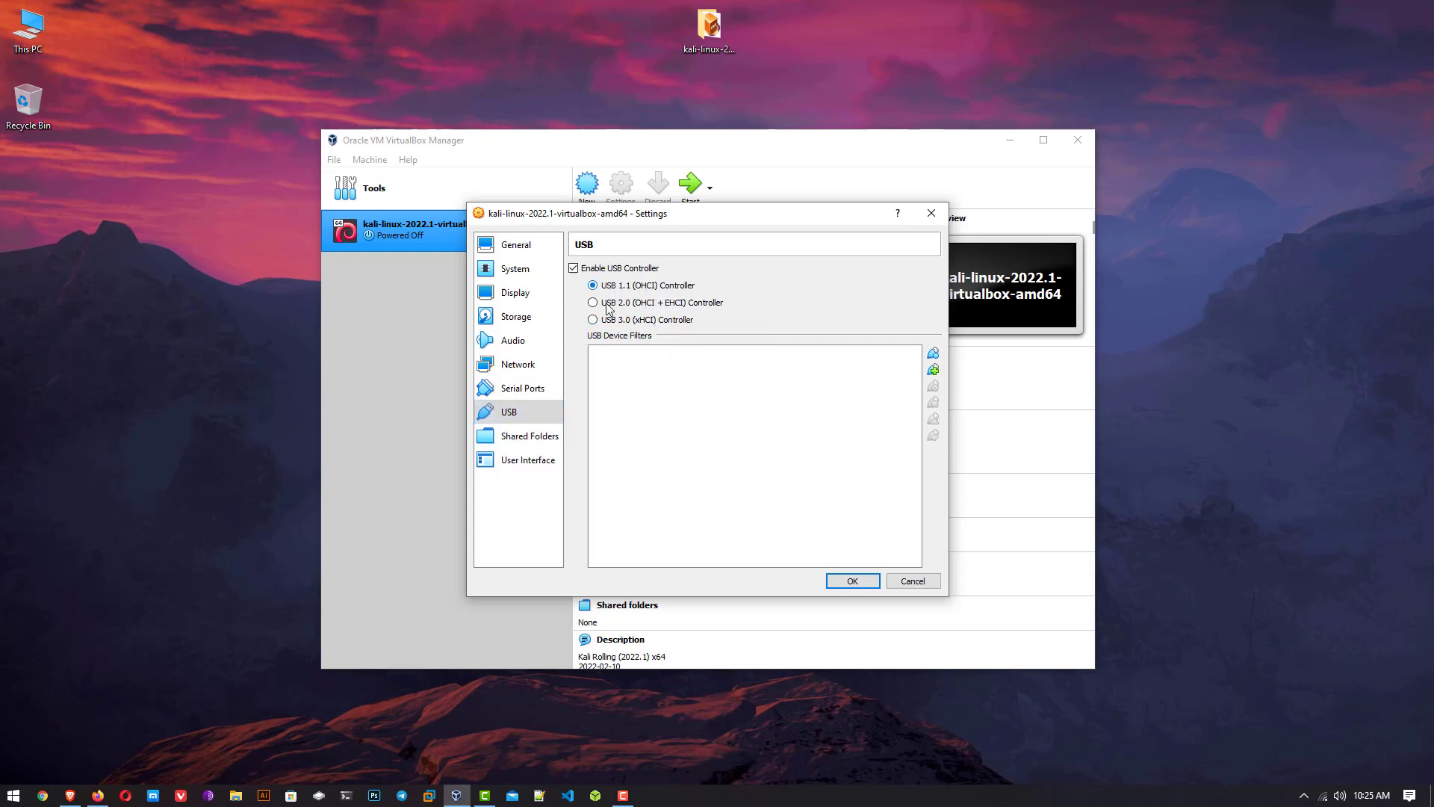
{"action": "left_click", "coordinate": [850, 581]}
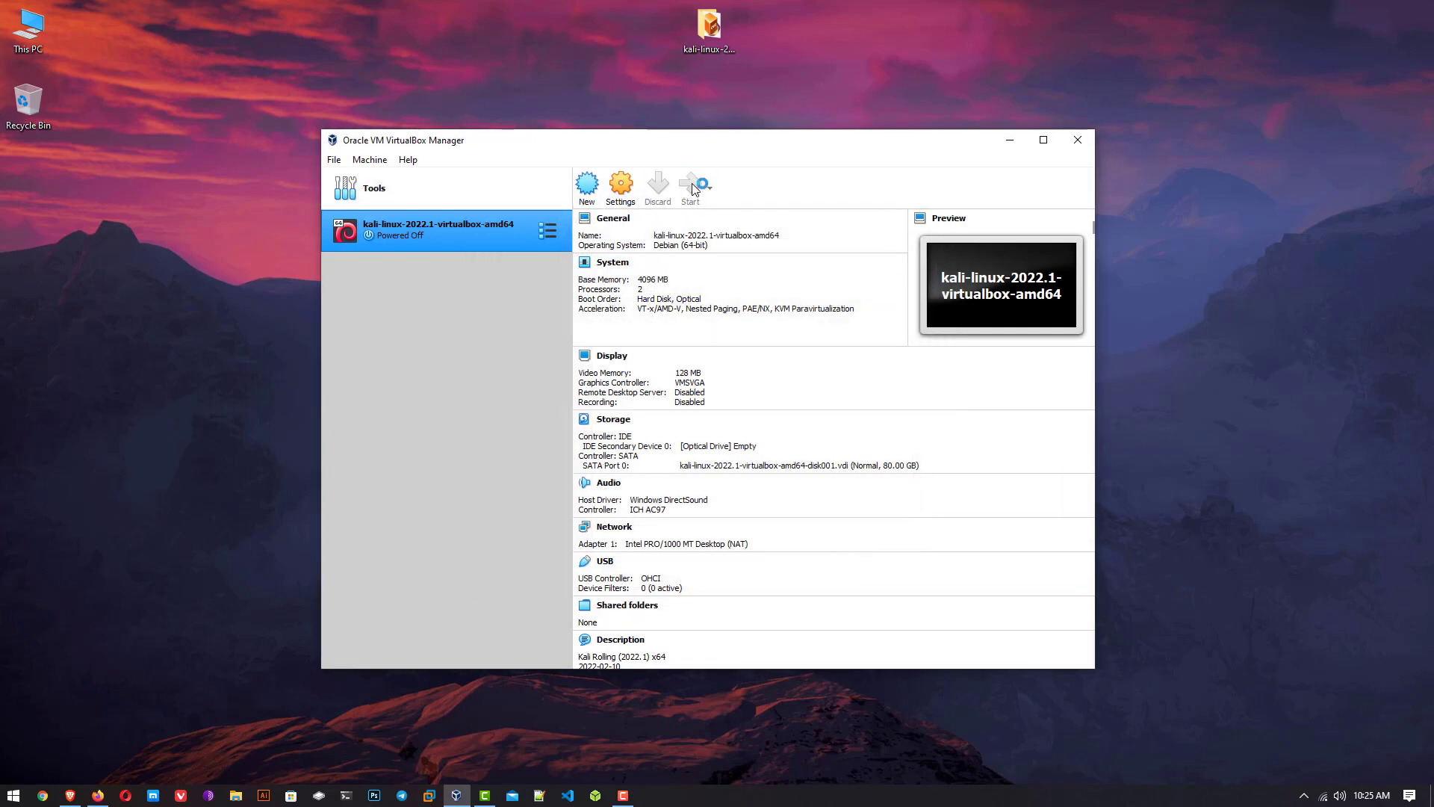
Step: Boot the Kali virtual machine to its login screen
{"action": "left_click", "coordinate": [690, 188]}
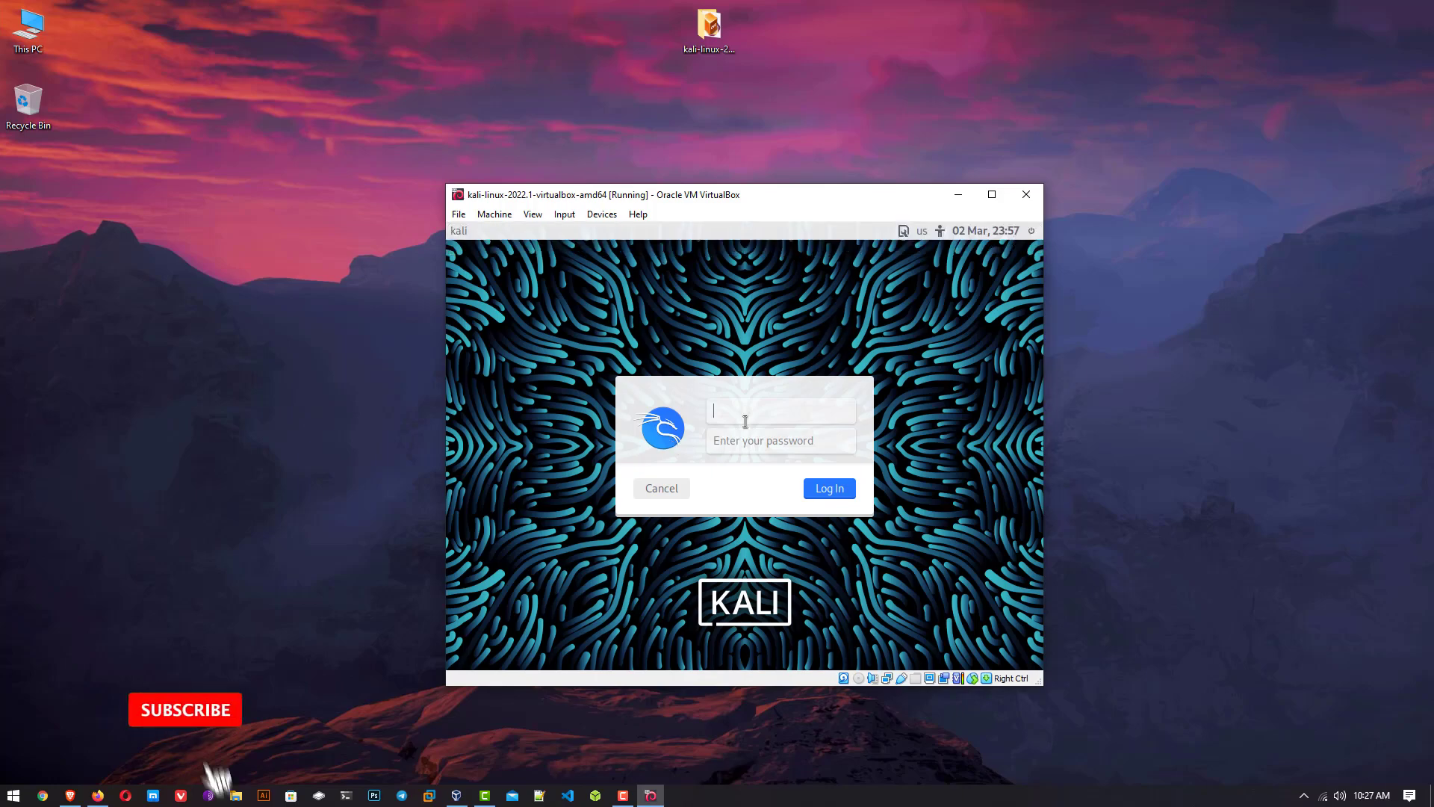
Step: Log in to Kali as user 'kali' and maximize the virtual machine window
{"action": "type", "text": "kali"}
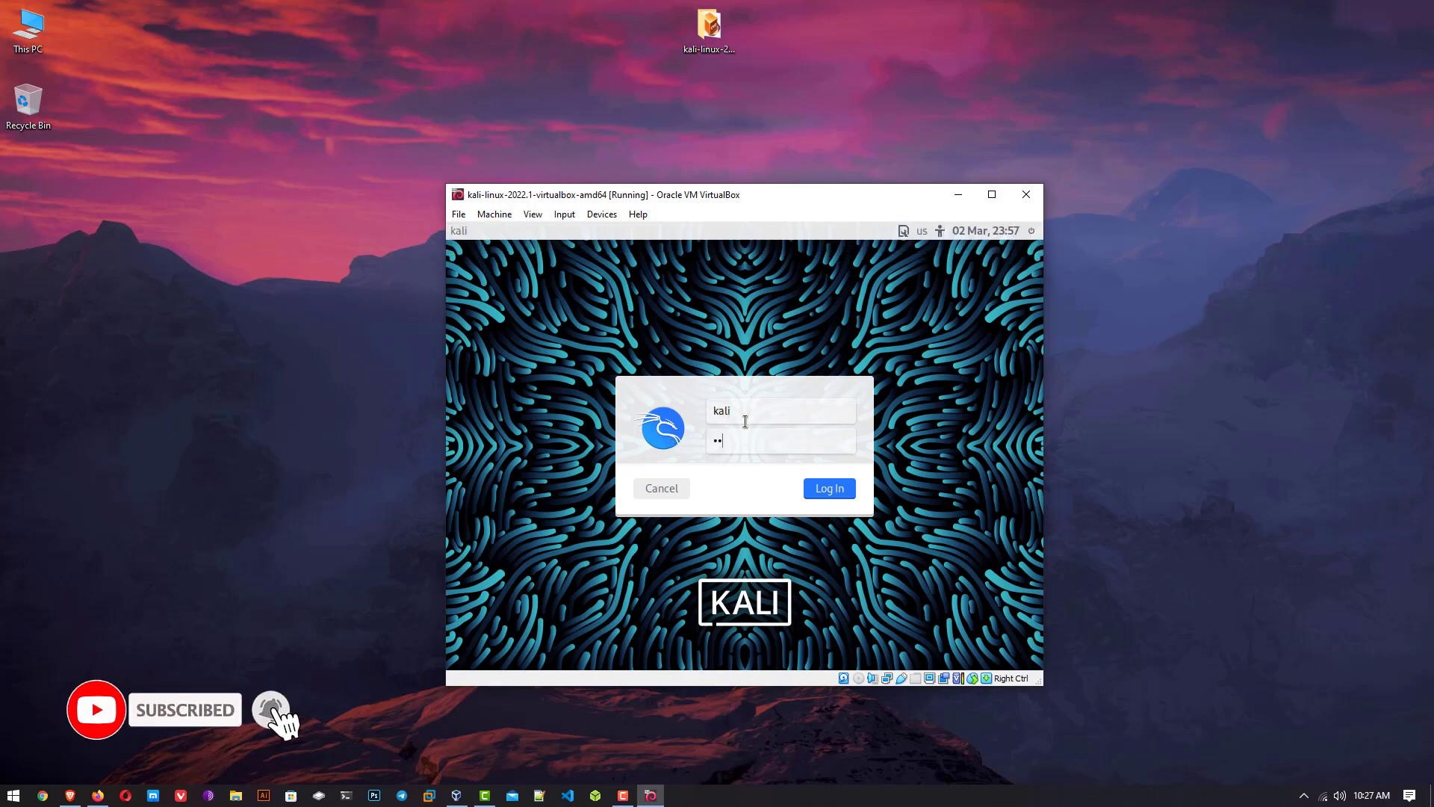
{"action": "left_click", "coordinate": [826, 487]}
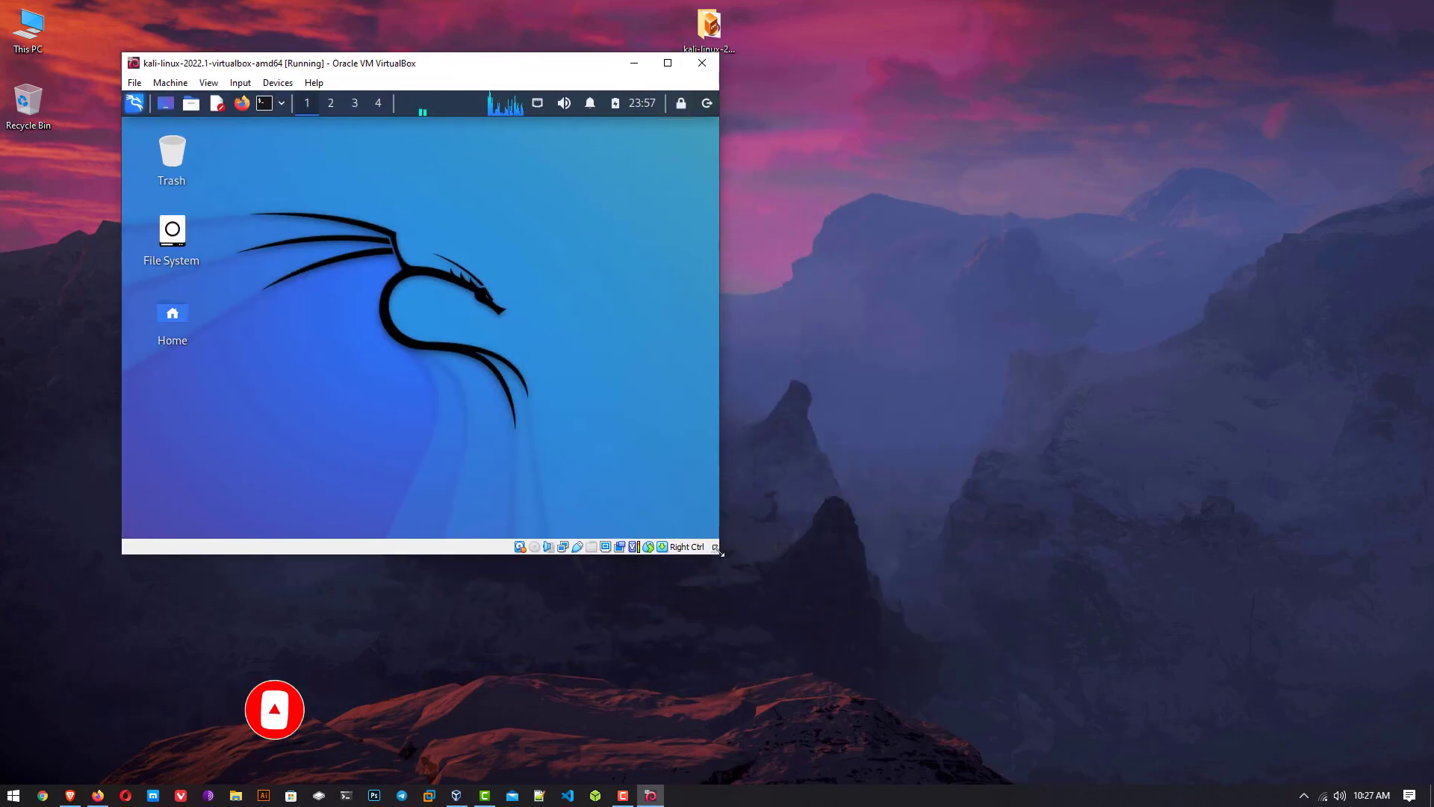
{"action": "left_click", "coordinate": [666, 63]}
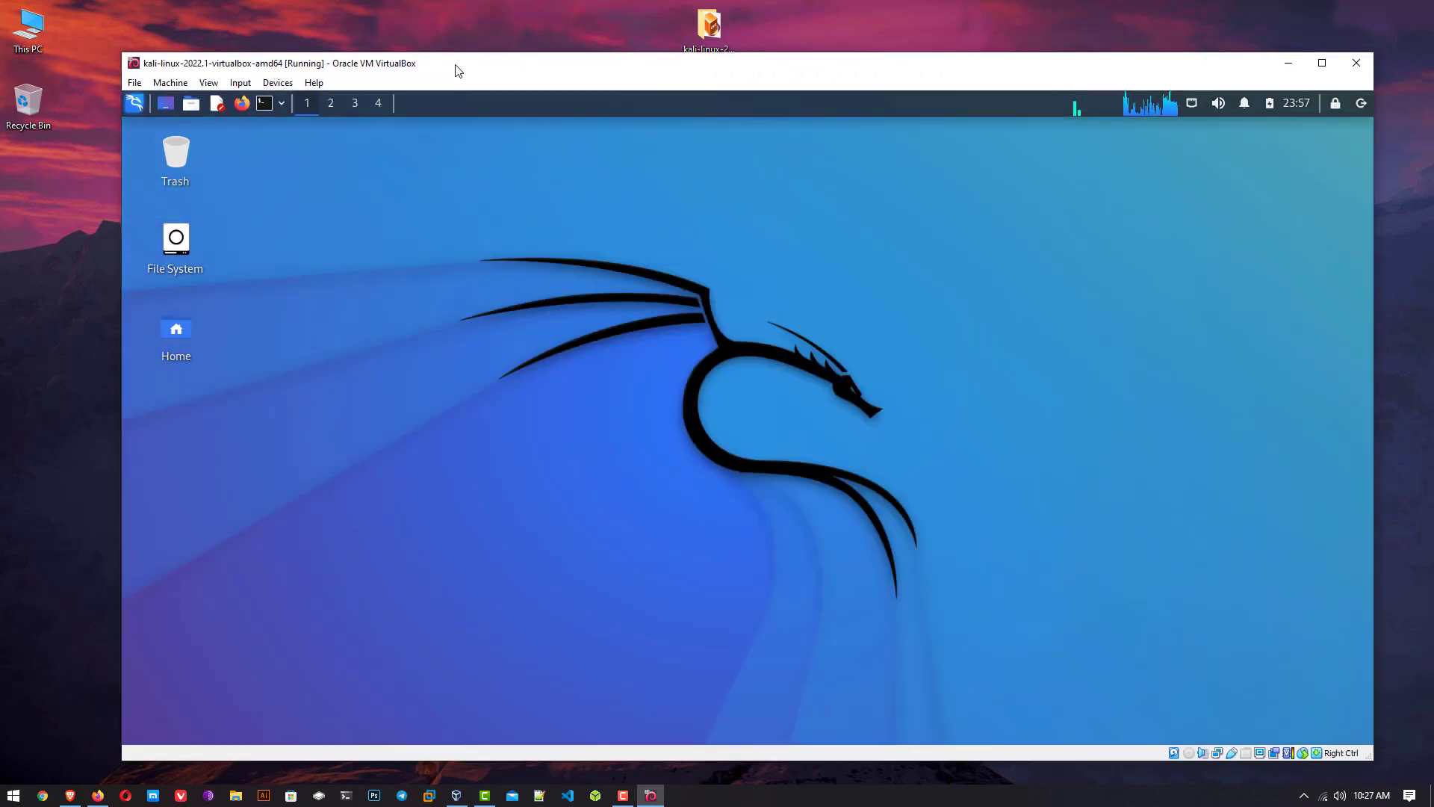
{"action": "mouse_move", "coordinate": [164, 136]}
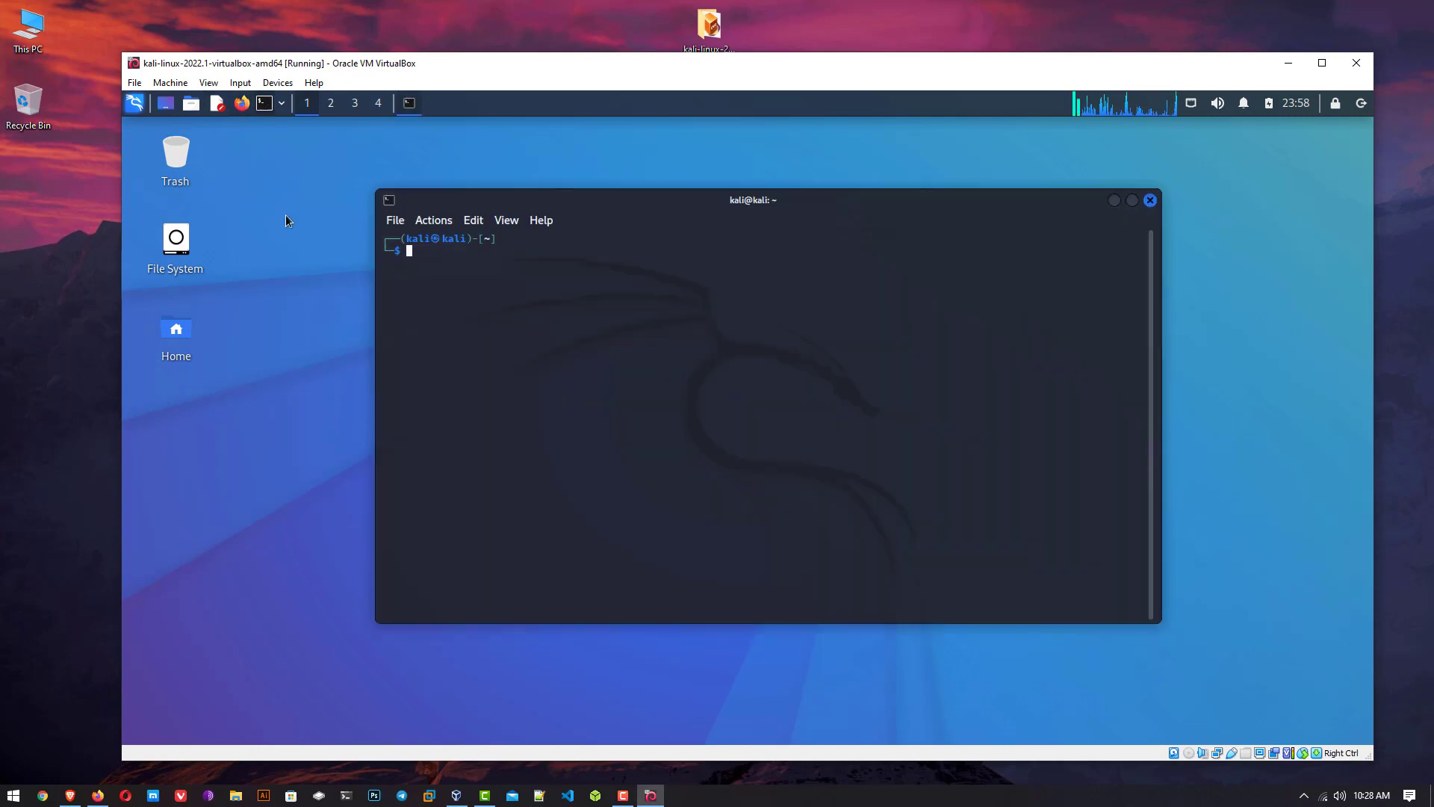
Step: Run lsb_release -v -a in the Kali terminal, reporting Kali GNU/Linux Rolling 2022.1
{"action": "type", "text": "lsb_release"}
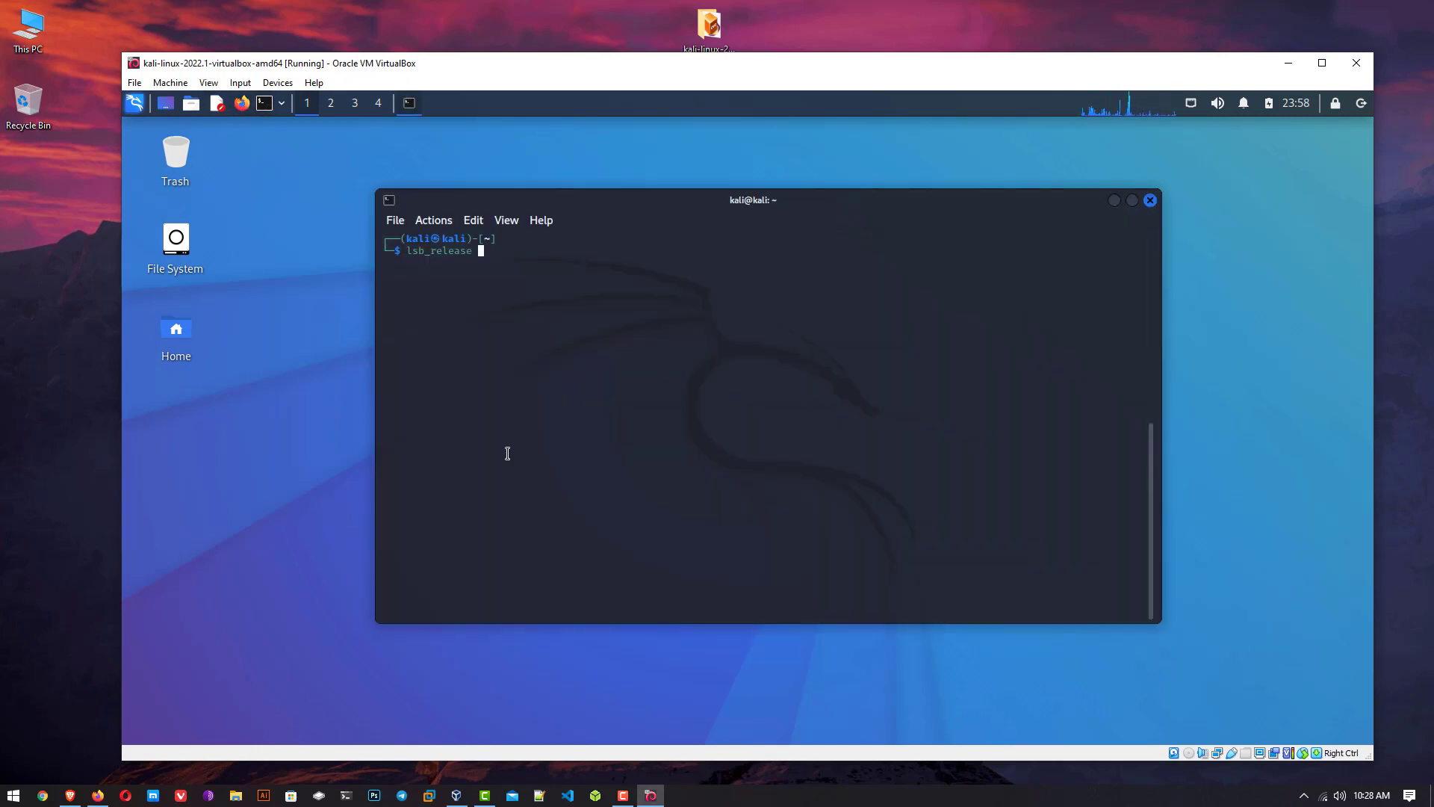
{"action": "type", "text": "-v -a"}
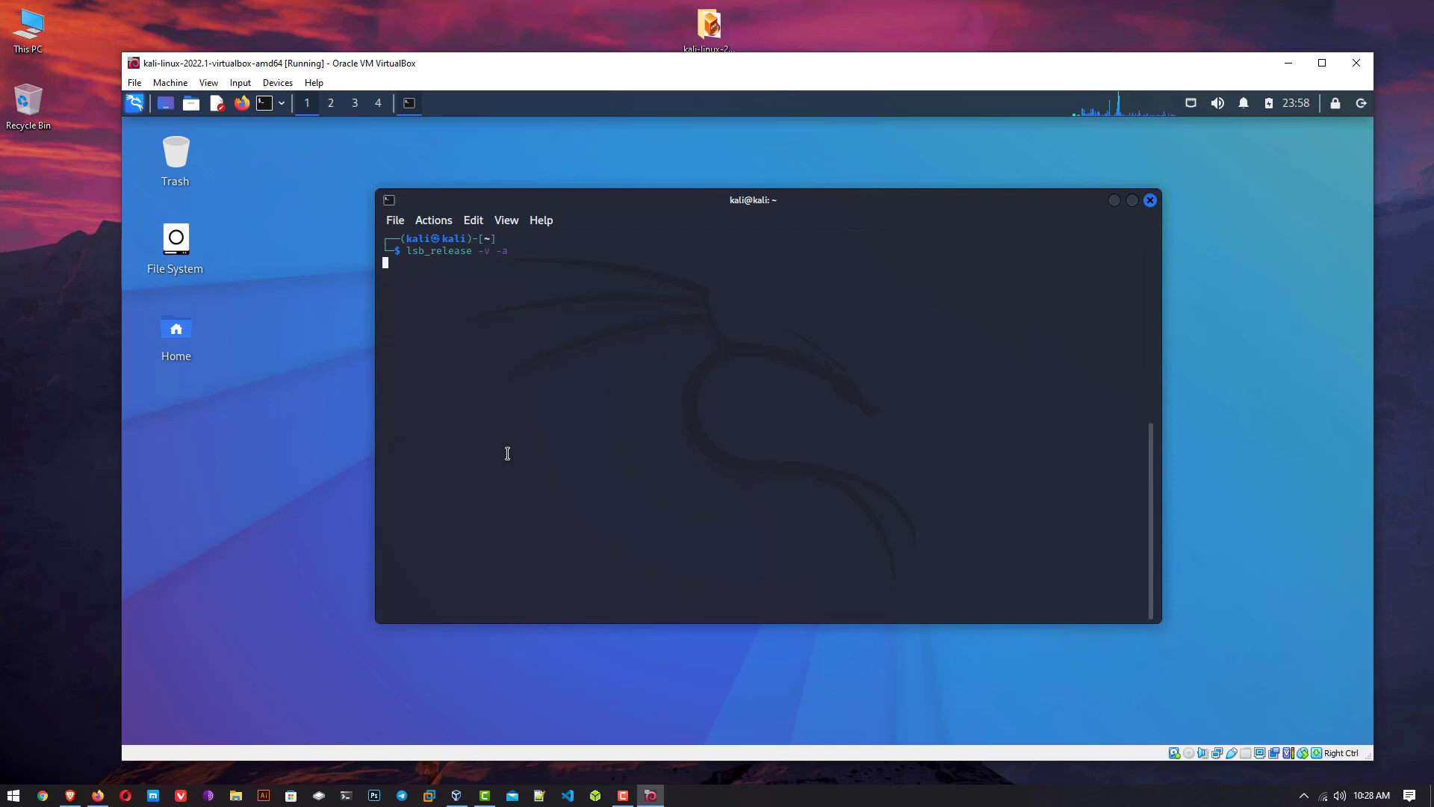
{"action": "key", "text": "Return"}
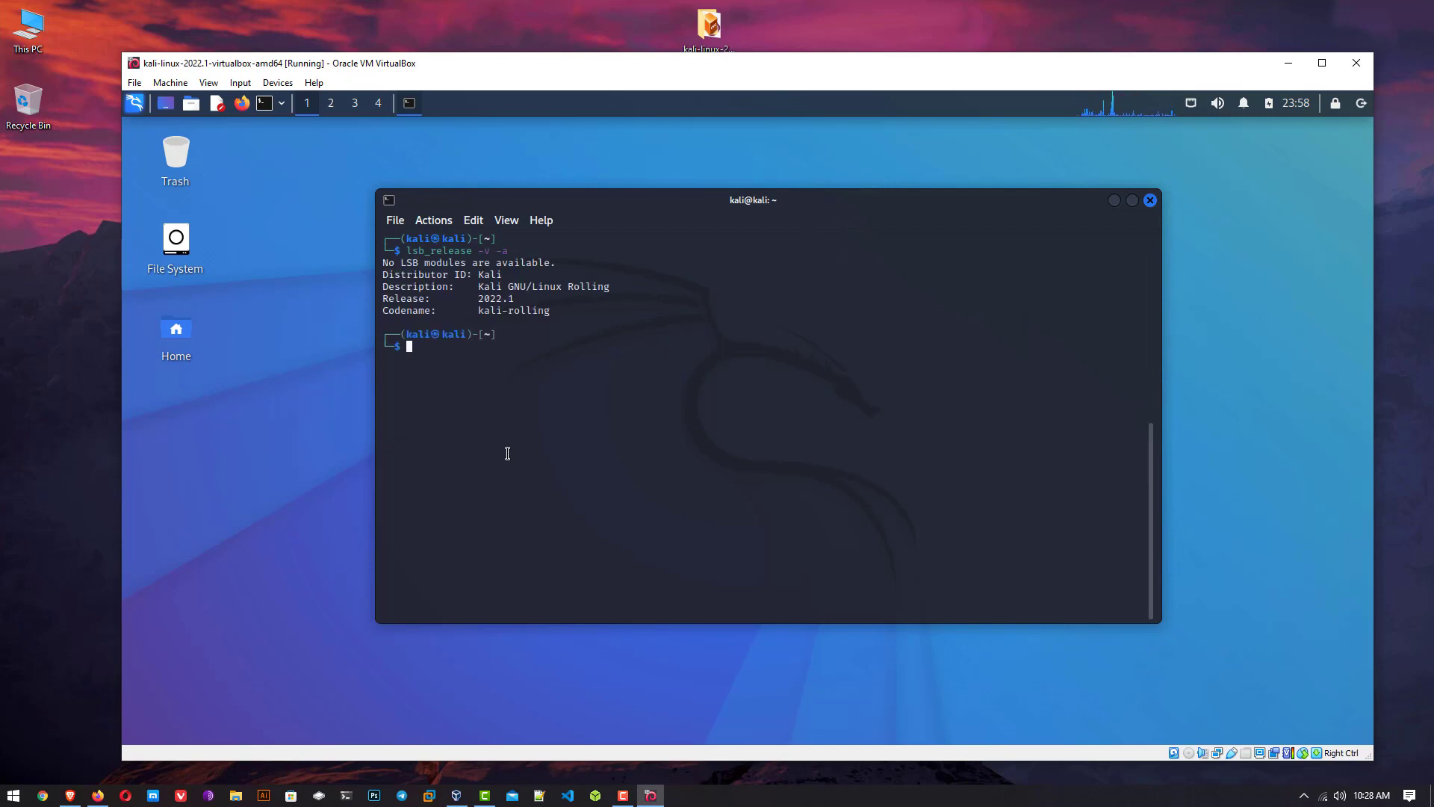
{"action": "left_click", "coordinate": [1149, 199]}
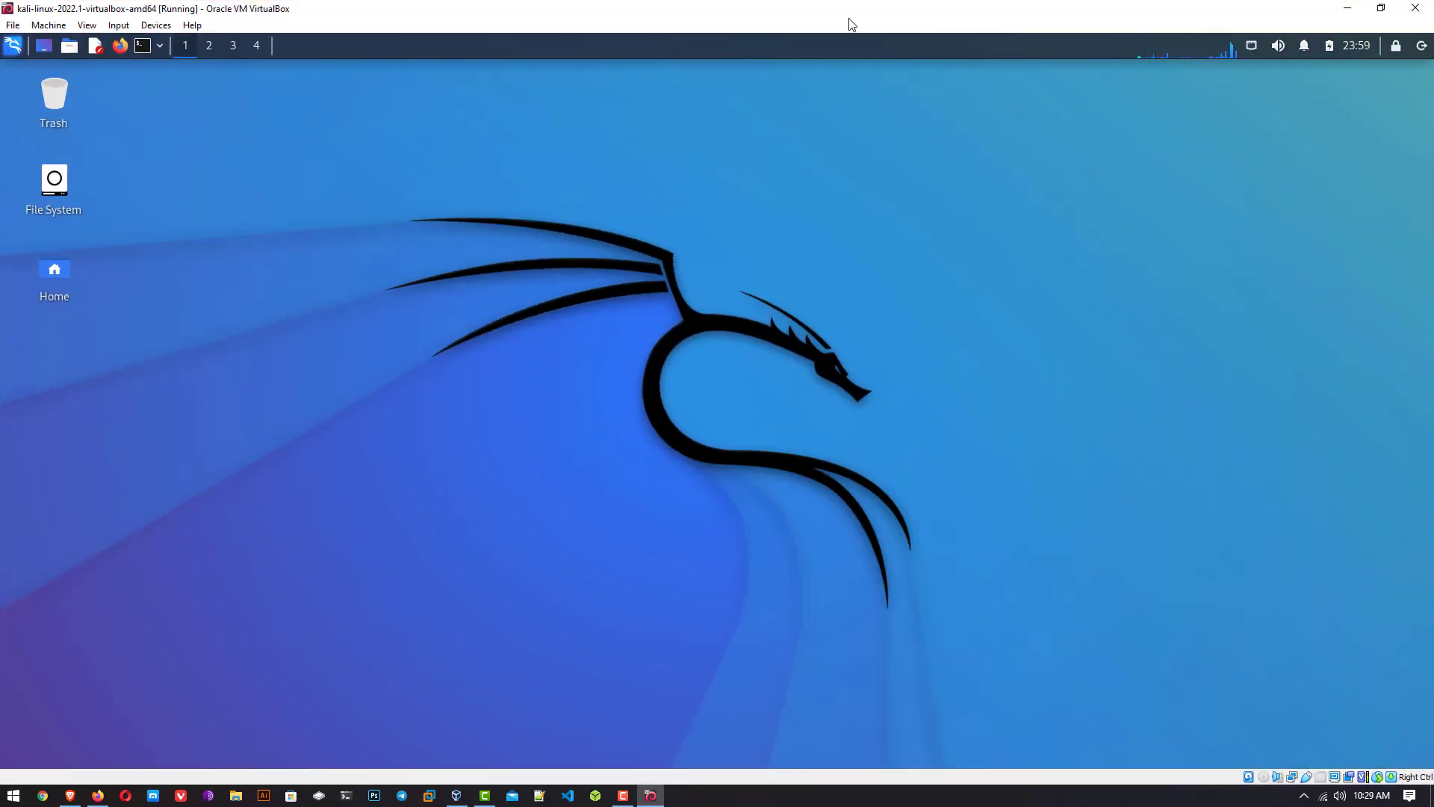
Step: Restore the maximised VirtualBox VM window to its normal windowed size
{"action": "left_click", "coordinate": [1382, 9]}
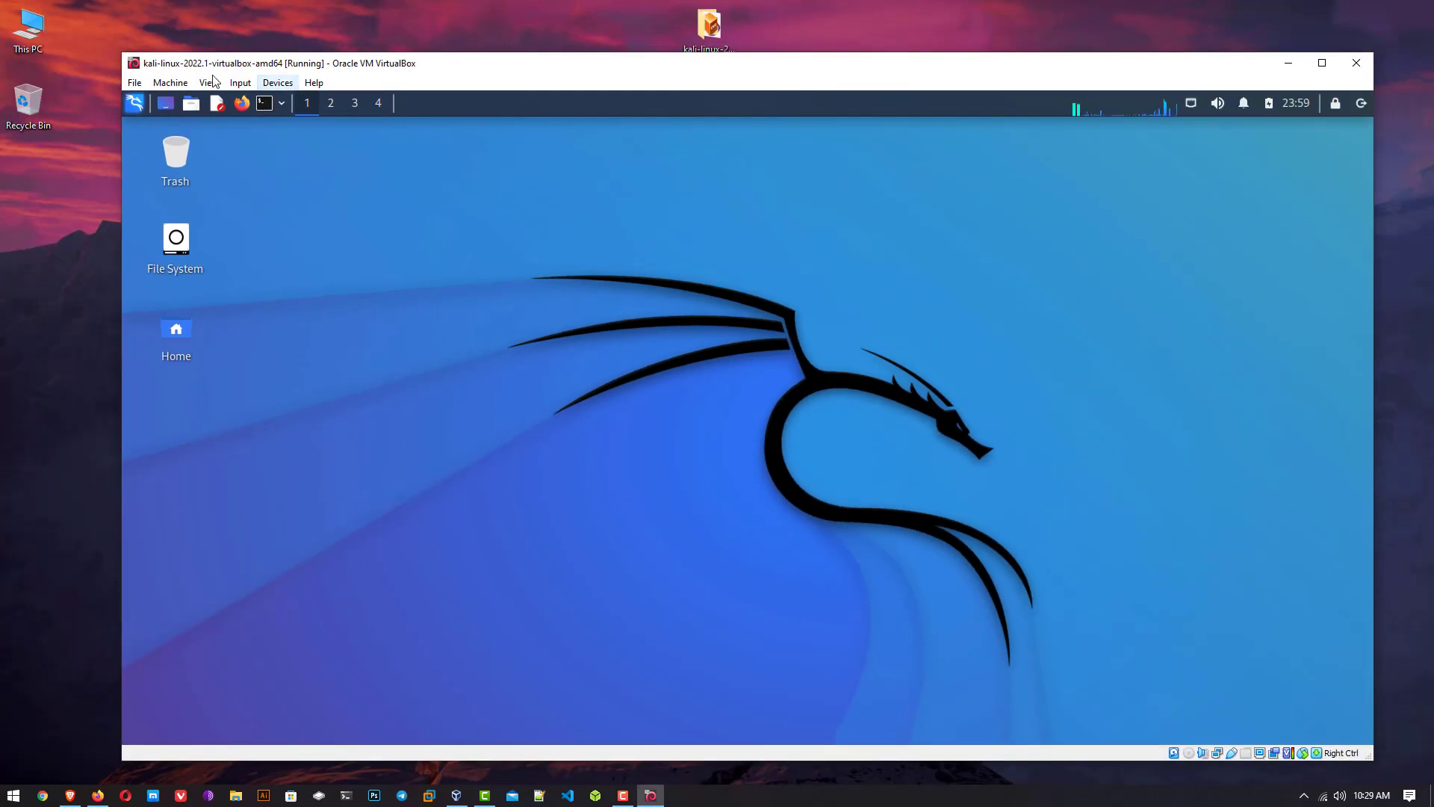